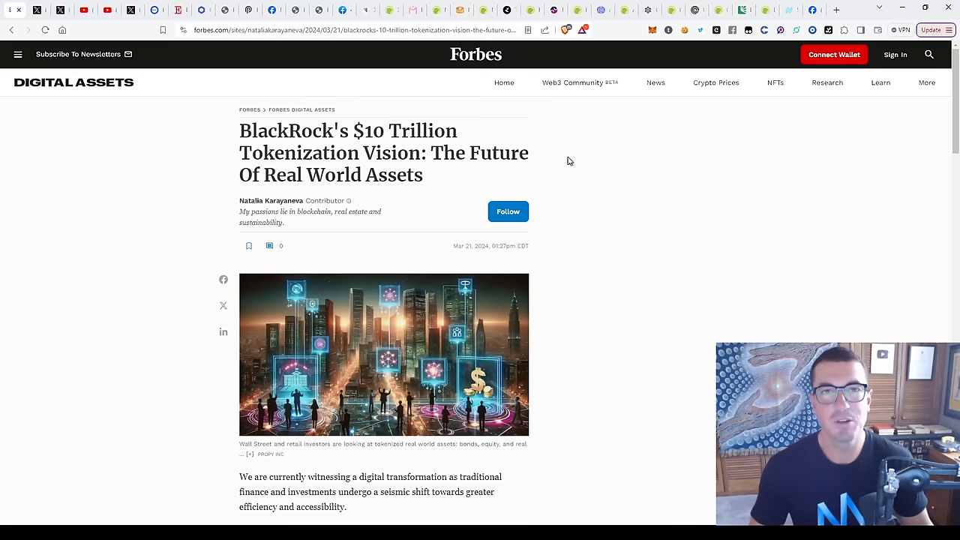
{"action": "mouse_move", "coordinate": [573, 166]}
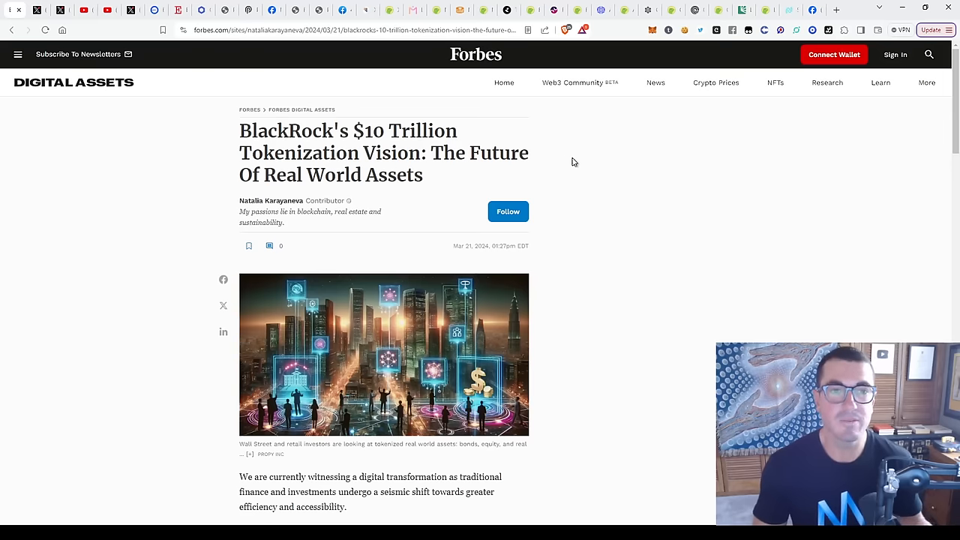
{"action": "mouse_move", "coordinate": [238, 133]}
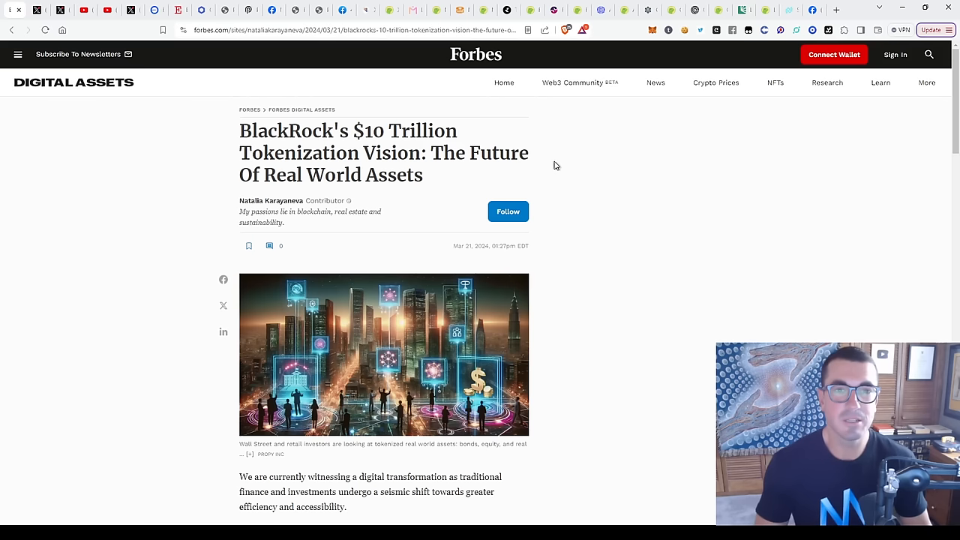
{"action": "mouse_move", "coordinate": [568, 175]}
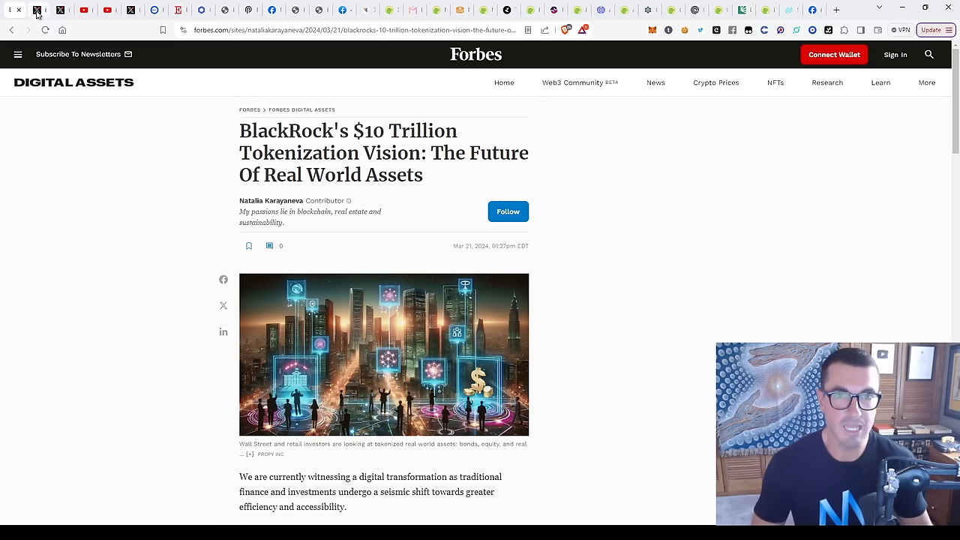
Show the X post about BlackRock's first tokenized Ethereum fund and its video clip
{"action": "left_click", "coordinate": [39, 10]}
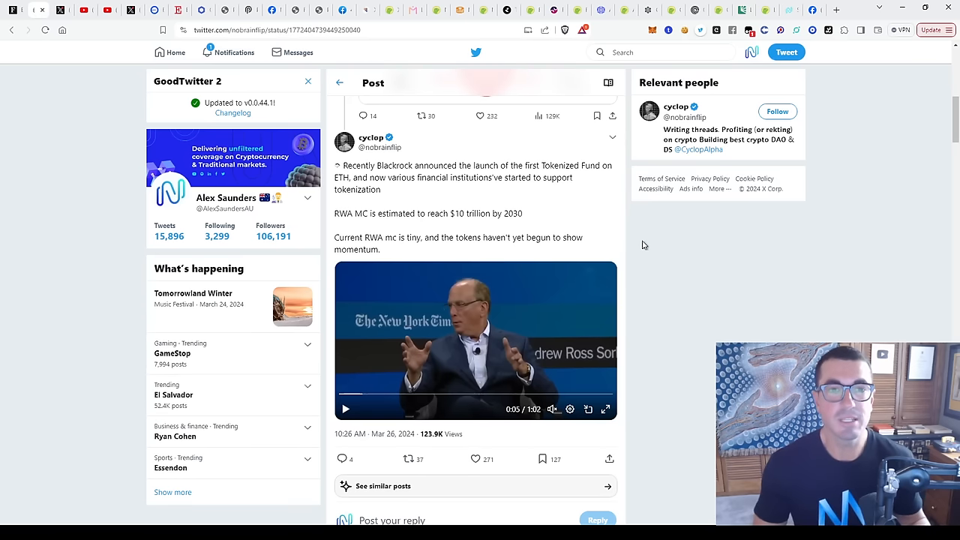
{"action": "mouse_move", "coordinate": [632, 252]}
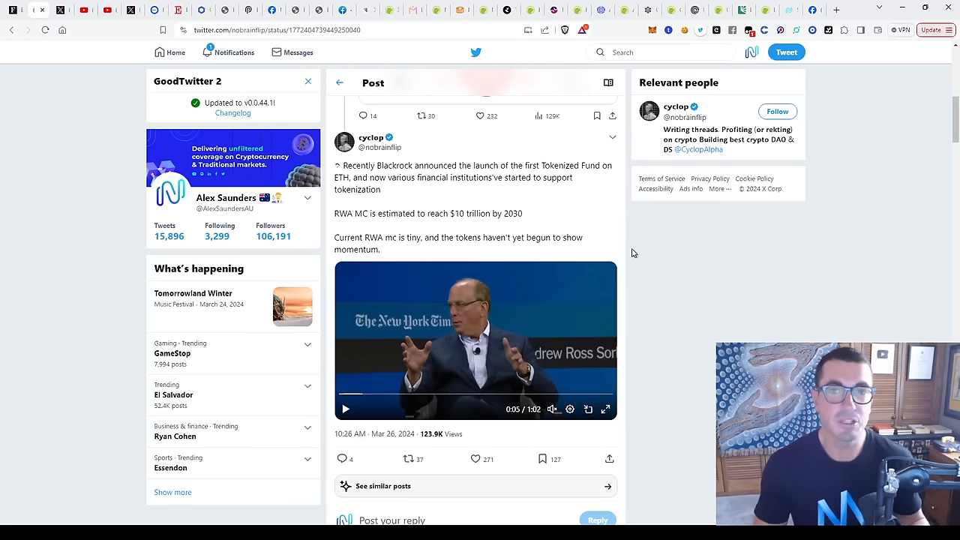
{"action": "mouse_move", "coordinate": [452, 192]}
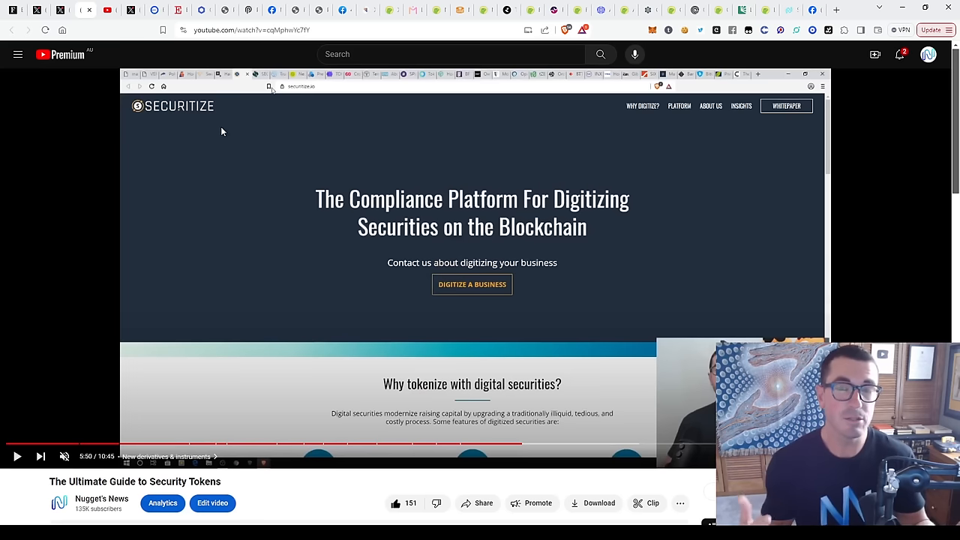
{"action": "mouse_move", "coordinate": [201, 128]}
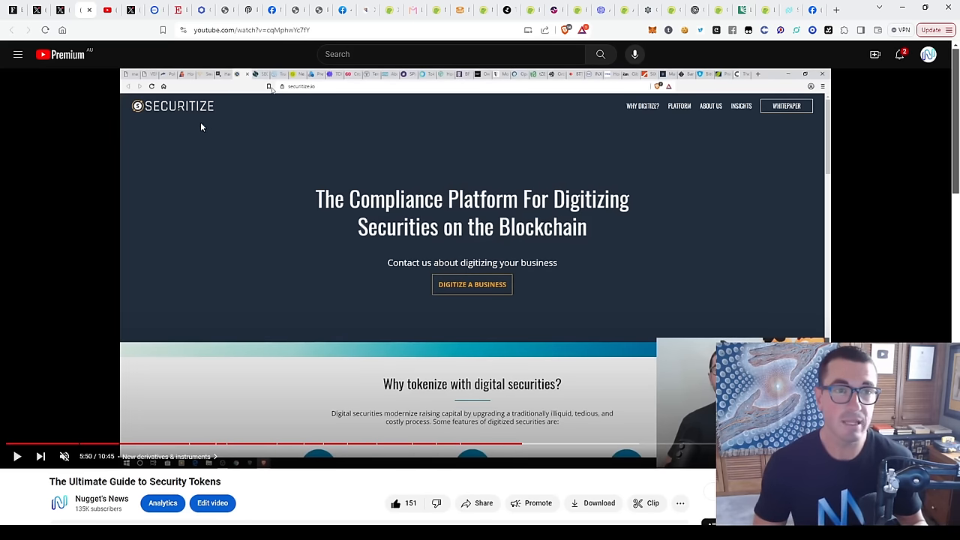
{"action": "mouse_move", "coordinate": [214, 121]}
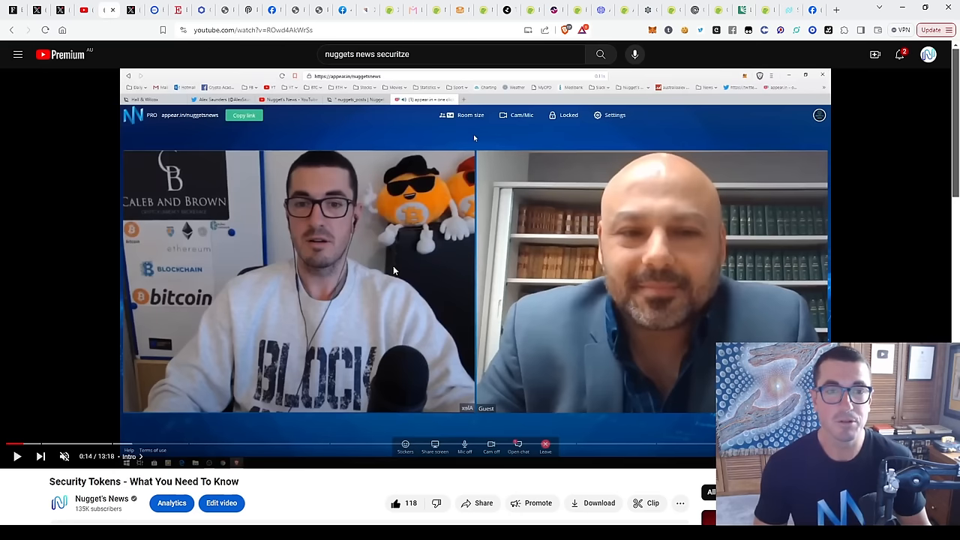
Scroll the Nugget's News 'Security Tokens - What You Need To Know' YouTube page
{"action": "scroll", "scroll_direction": "down", "scroll_amount": 3}
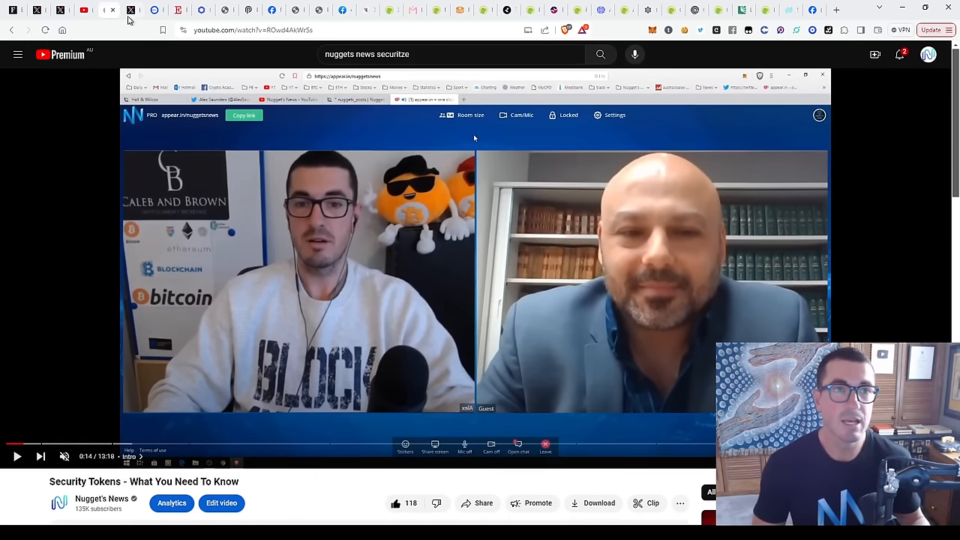
Display the Rekt Fencer post's off-chain versus on-chain RWA diagram full-size
{"action": "left_click", "coordinate": [132, 9]}
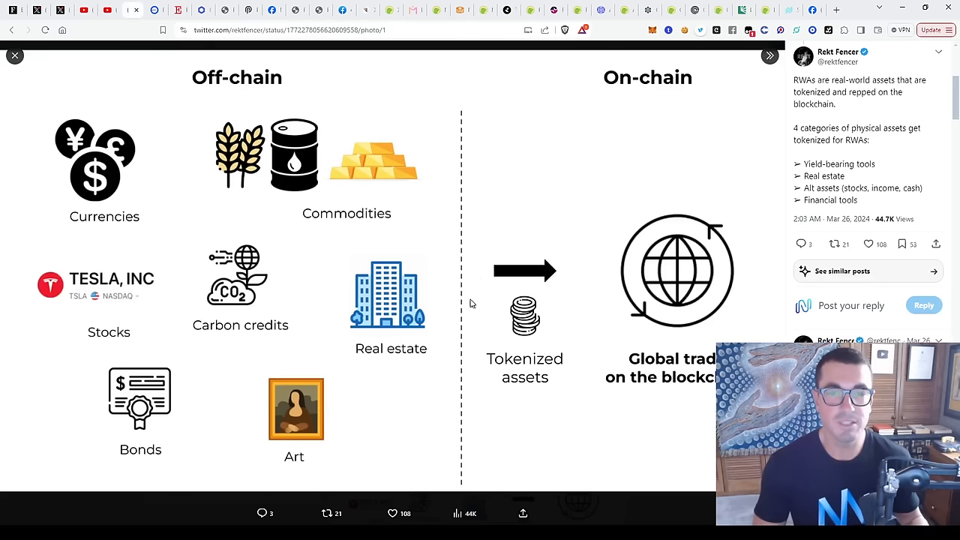
{"action": "mouse_move", "coordinate": [390, 423]}
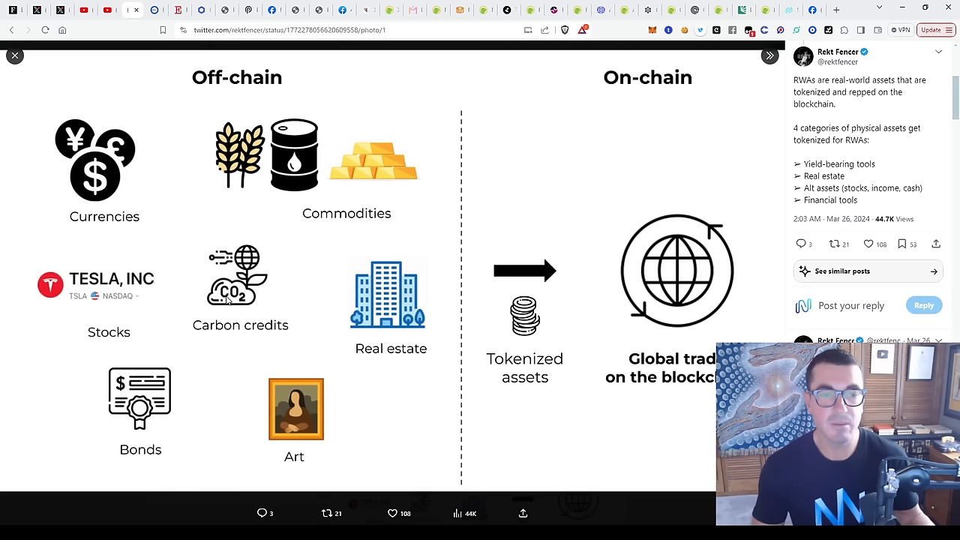
{"action": "mouse_move", "coordinate": [255, 175]}
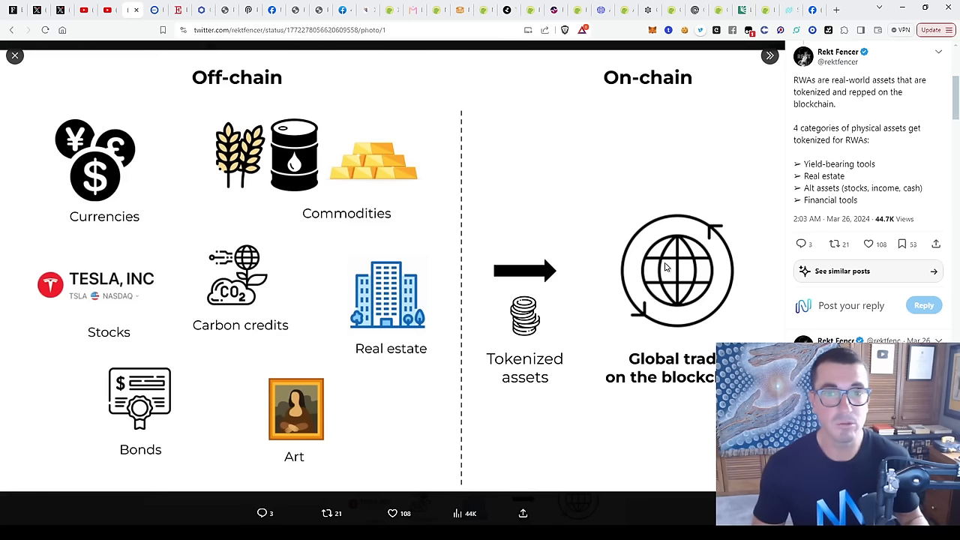
{"action": "mouse_move", "coordinate": [662, 278]}
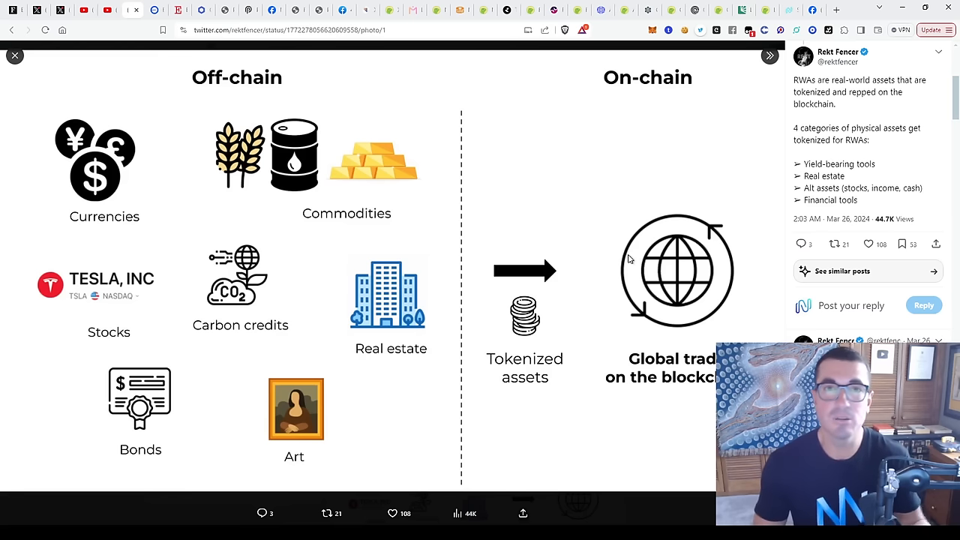
{"action": "mouse_move", "coordinate": [615, 209]}
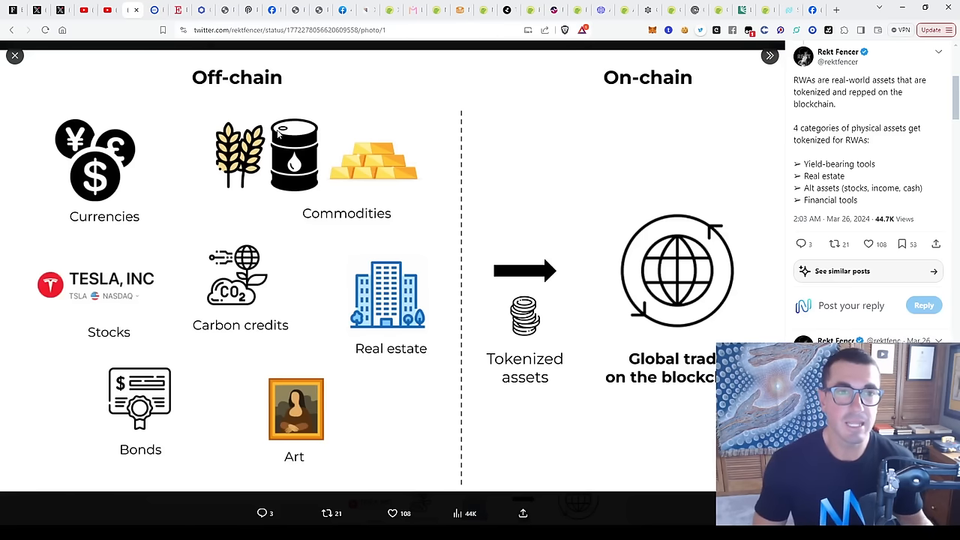
{"action": "mouse_move", "coordinate": [338, 234]}
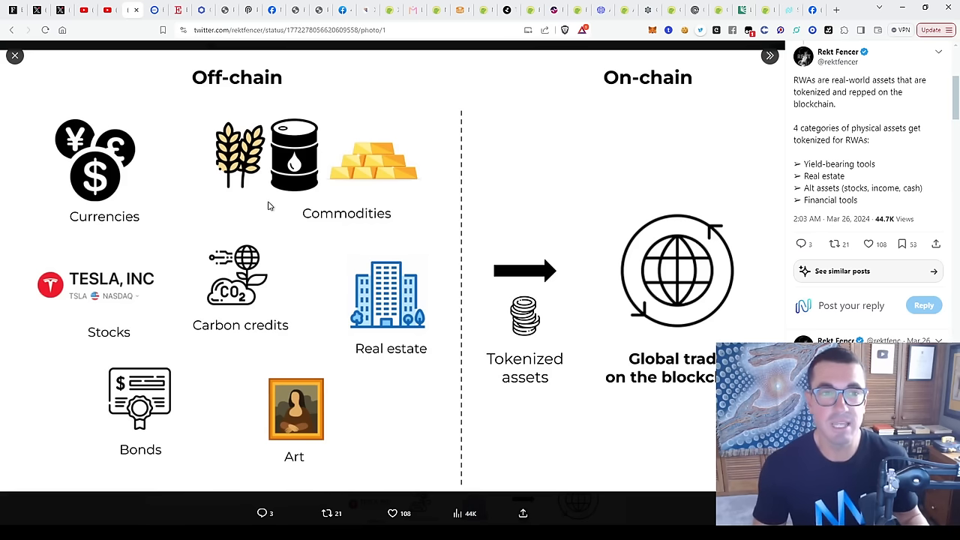
{"action": "mouse_move", "coordinate": [419, 200]}
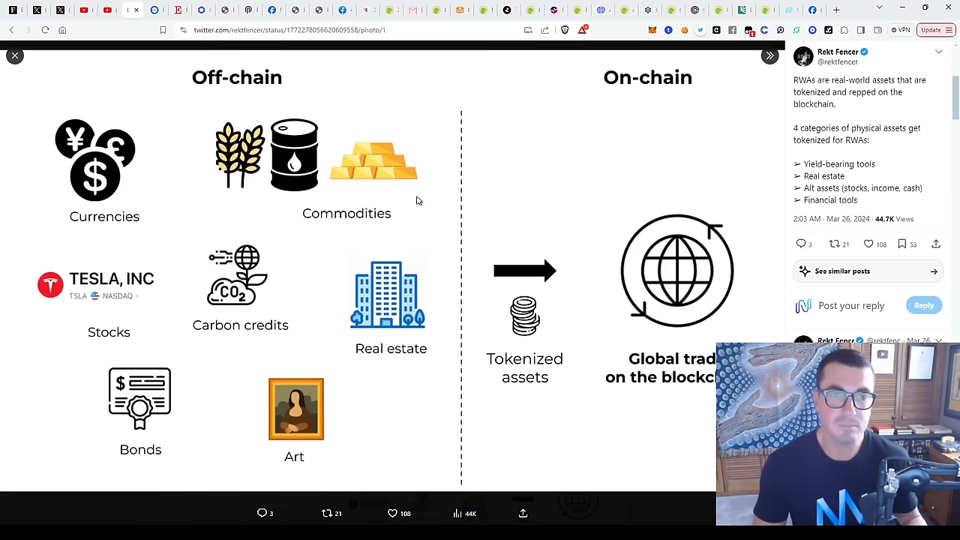
{"action": "mouse_move", "coordinate": [429, 220]}
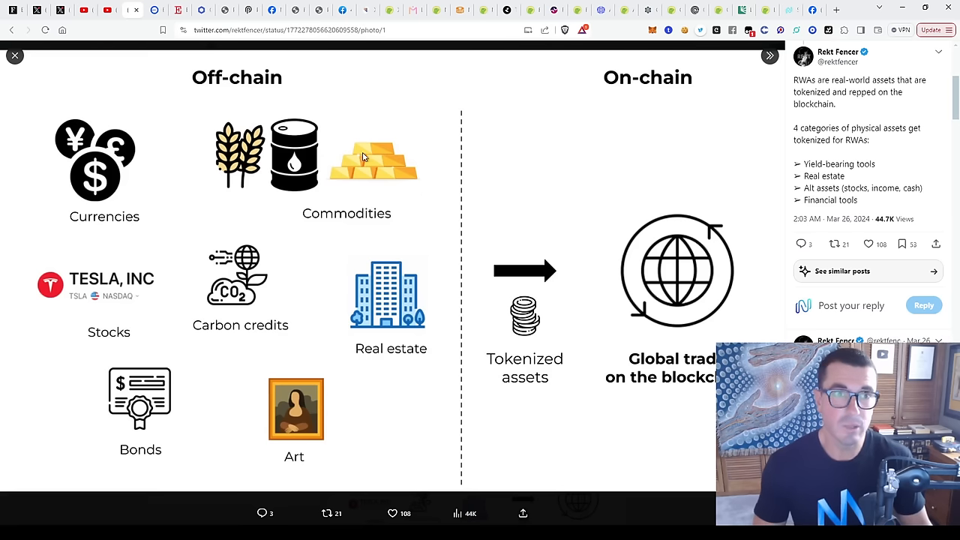
{"action": "mouse_move", "coordinate": [407, 229]}
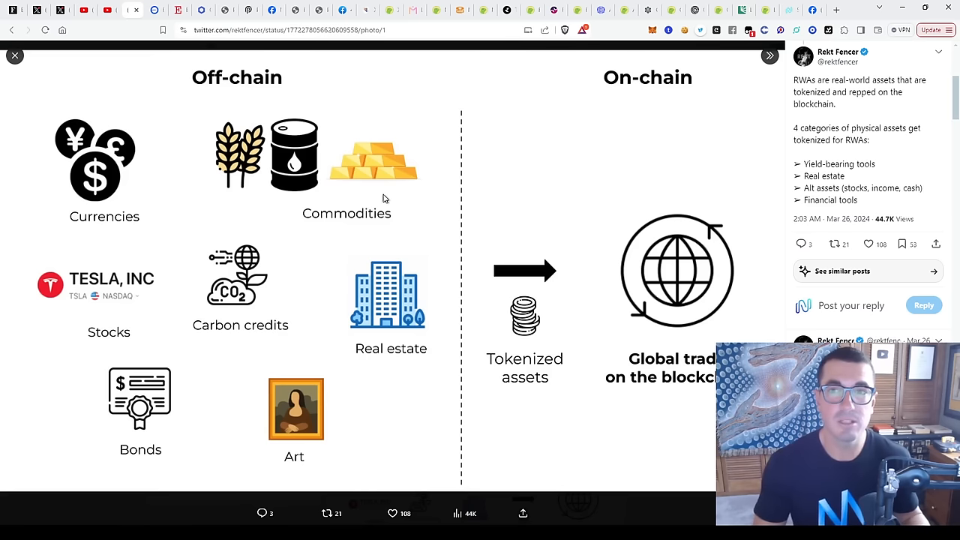
{"action": "mouse_move", "coordinate": [378, 199]}
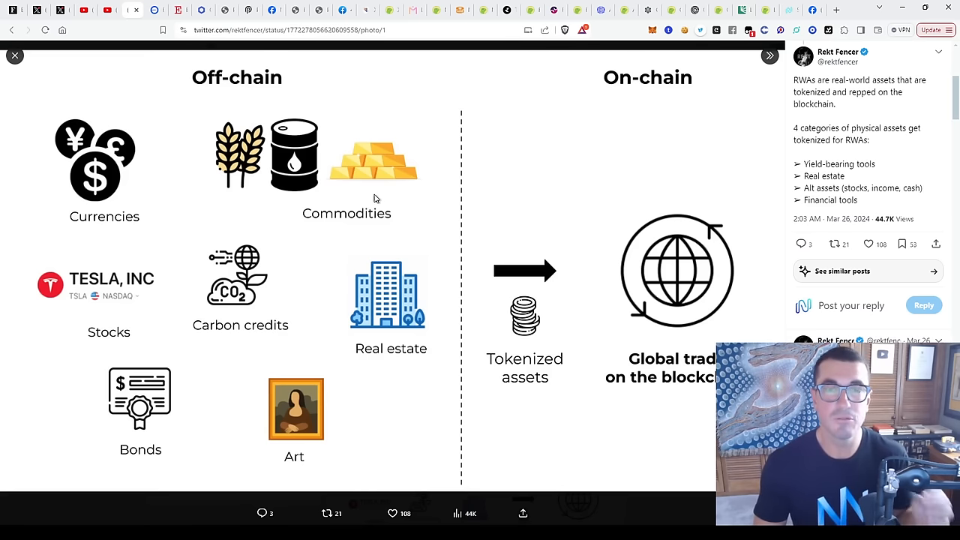
{"action": "mouse_move", "coordinate": [405, 211]}
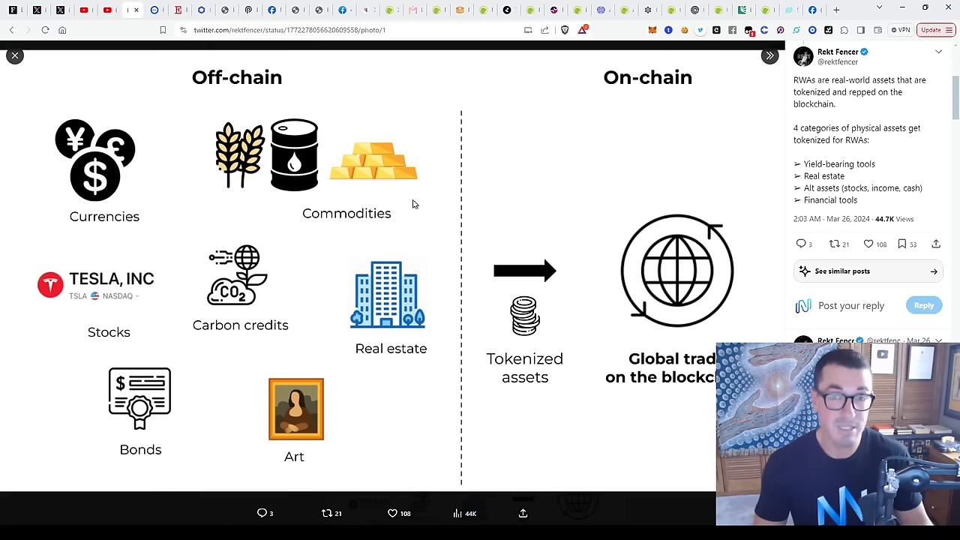
{"action": "left_click", "coordinate": [156, 10]}
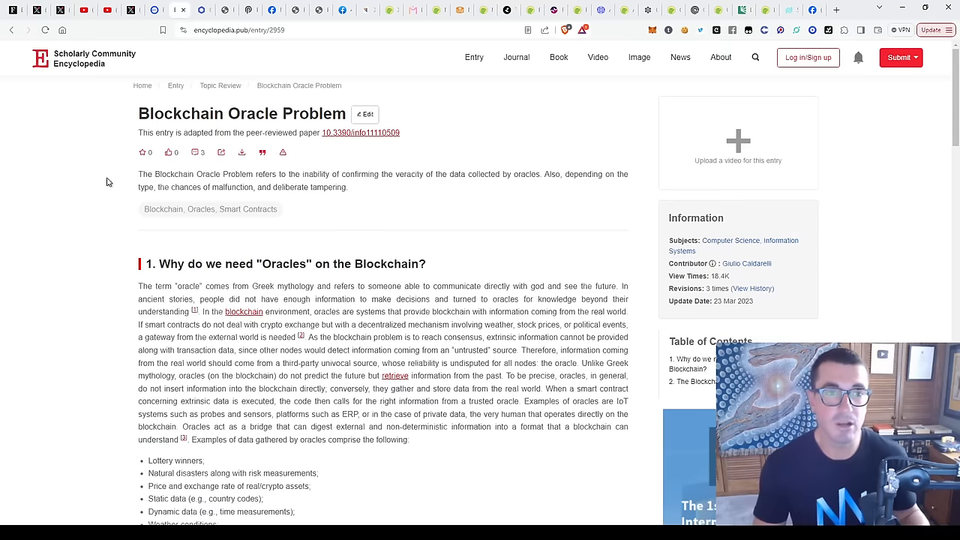
{"action": "mouse_move", "coordinate": [102, 185]}
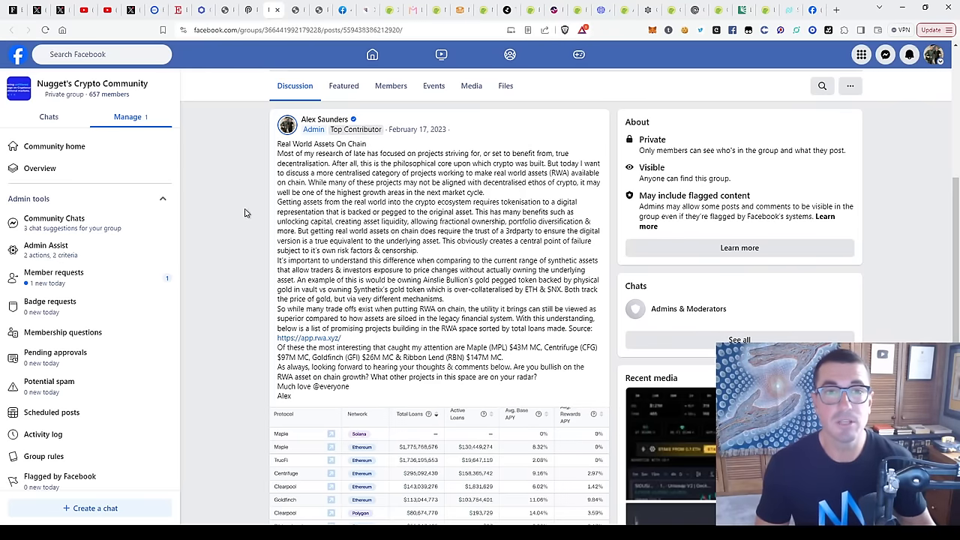
{"action": "mouse_move", "coordinate": [477, 142]}
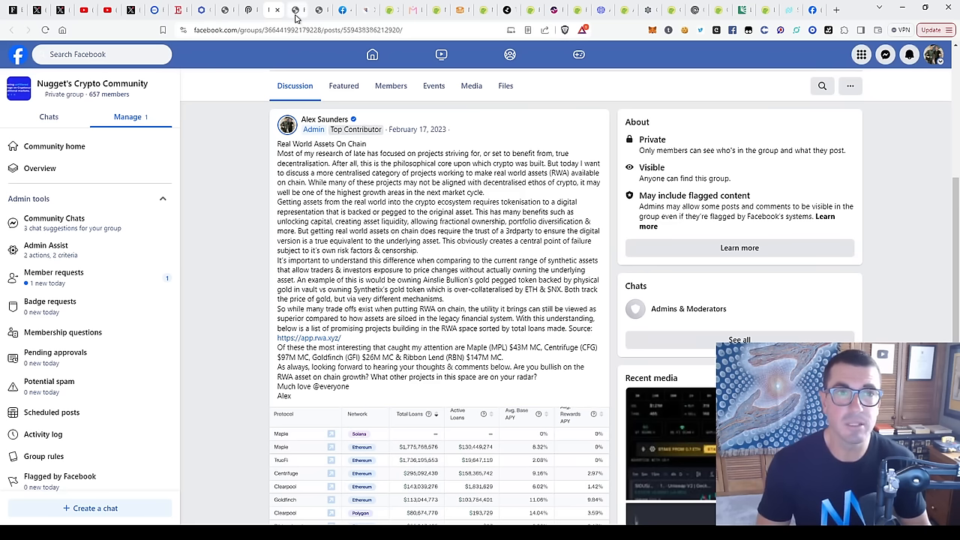
View the Nugget's News RWA research article, then scroll Portfolios to Real World Assets Narrative
{"action": "left_click", "coordinate": [297, 9]}
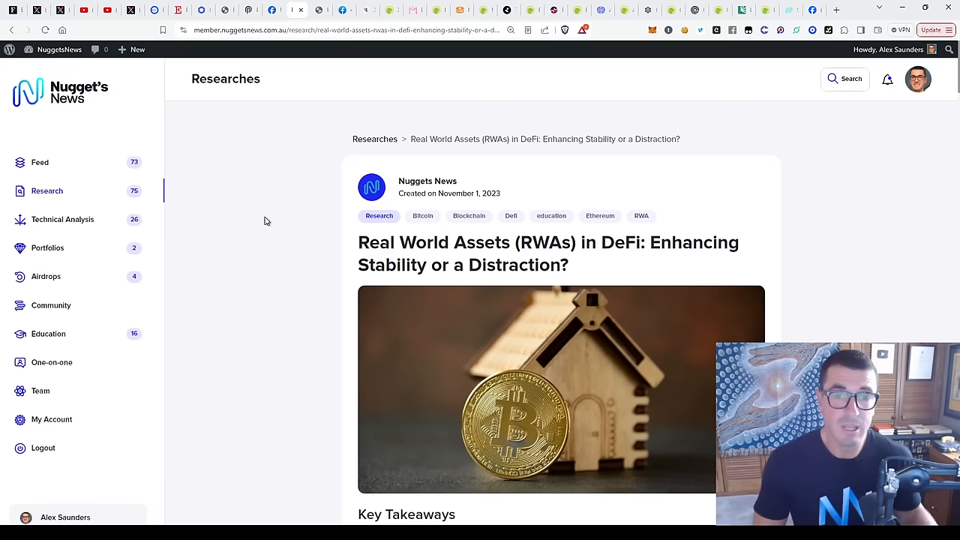
{"action": "mouse_move", "coordinate": [262, 197]}
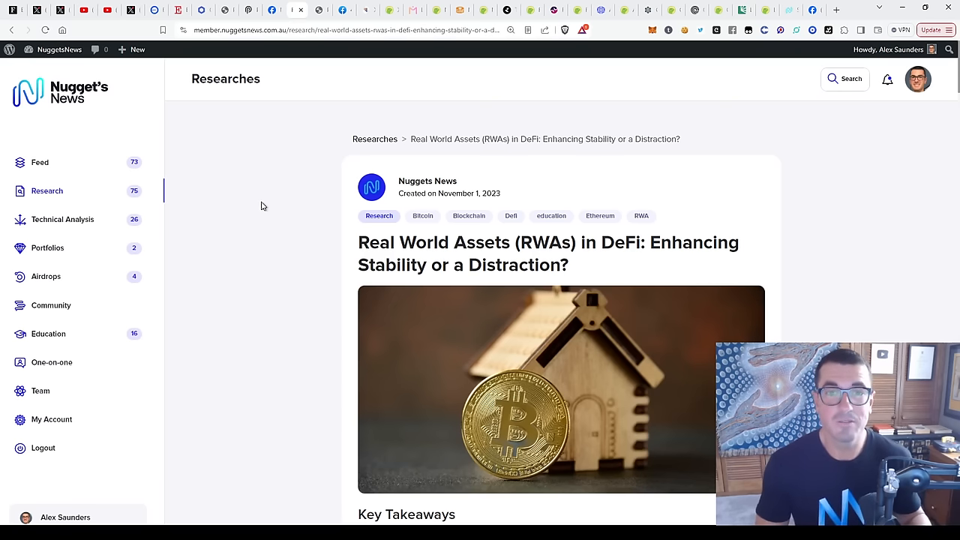
{"action": "mouse_move", "coordinate": [287, 182]}
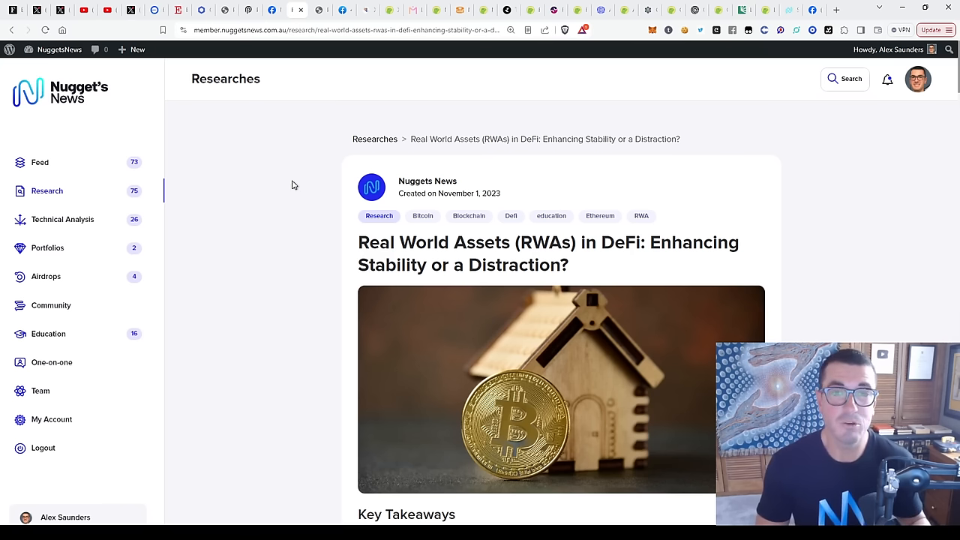
{"action": "left_click", "coordinate": [48, 248]}
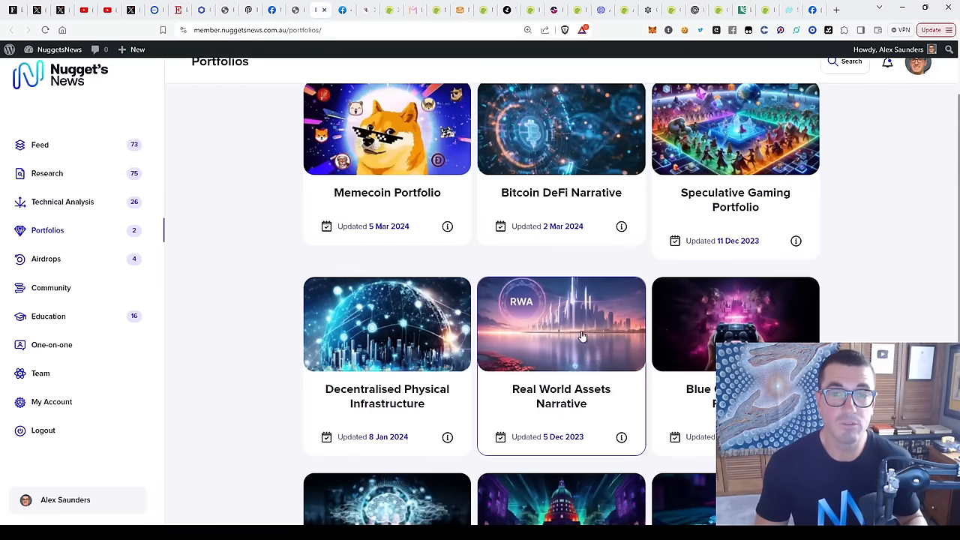
{"action": "mouse_move", "coordinate": [482, 339]}
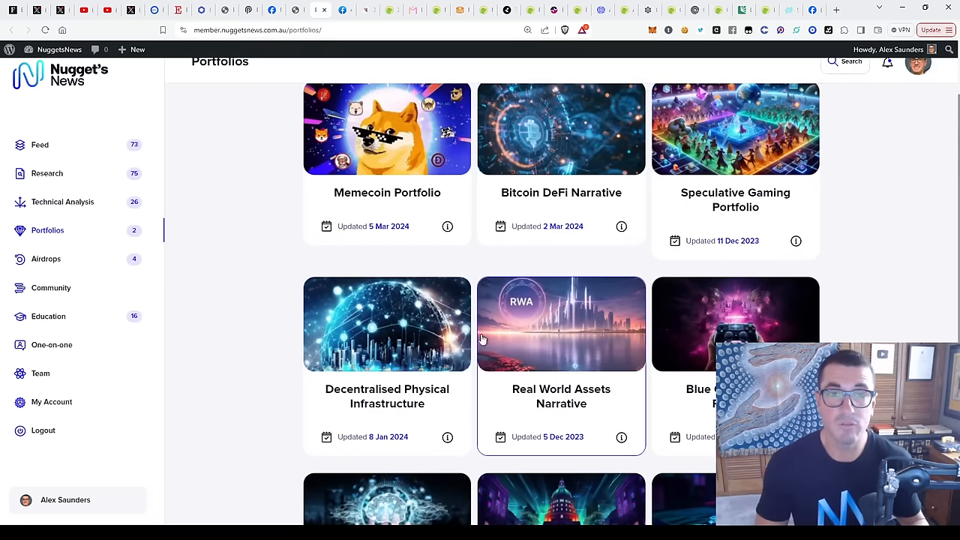
{"action": "scroll", "scroll_direction": "down", "scroll_amount": 3}
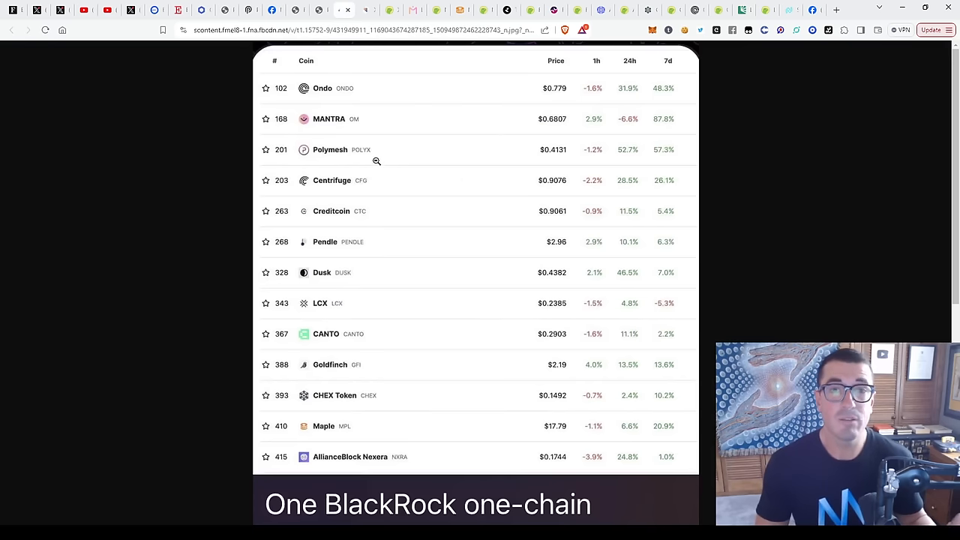
{"action": "mouse_move", "coordinate": [394, 445]}
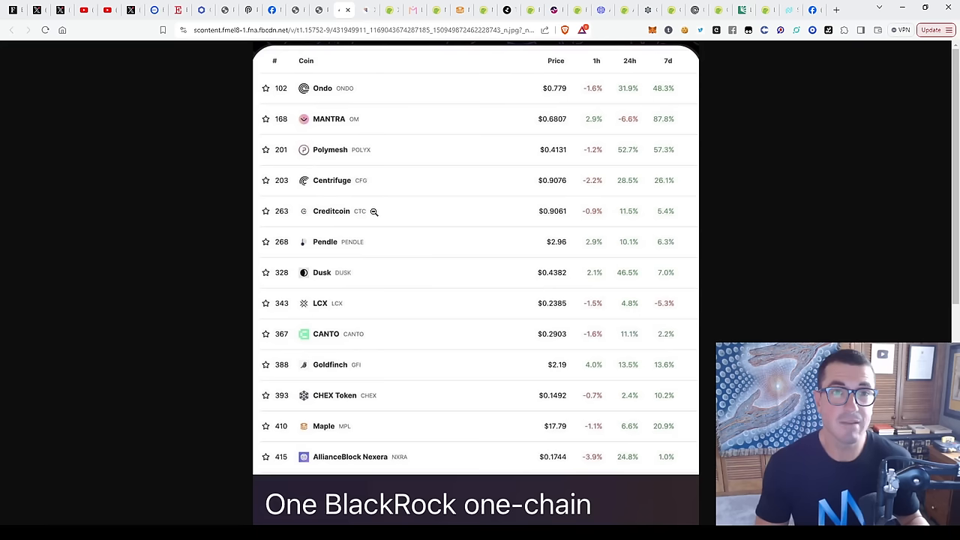
{"action": "mouse_move", "coordinate": [207, 172]}
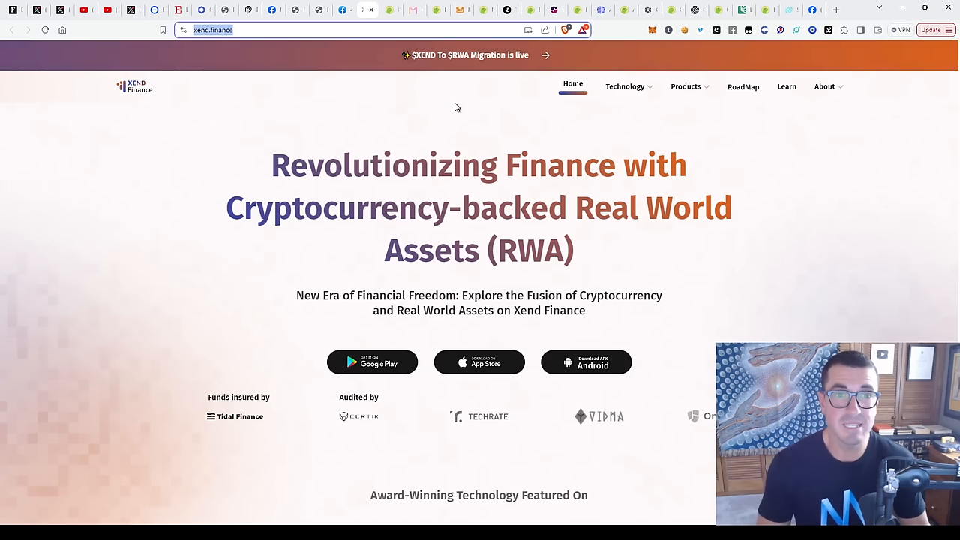
{"action": "mouse_move", "coordinate": [378, 24]}
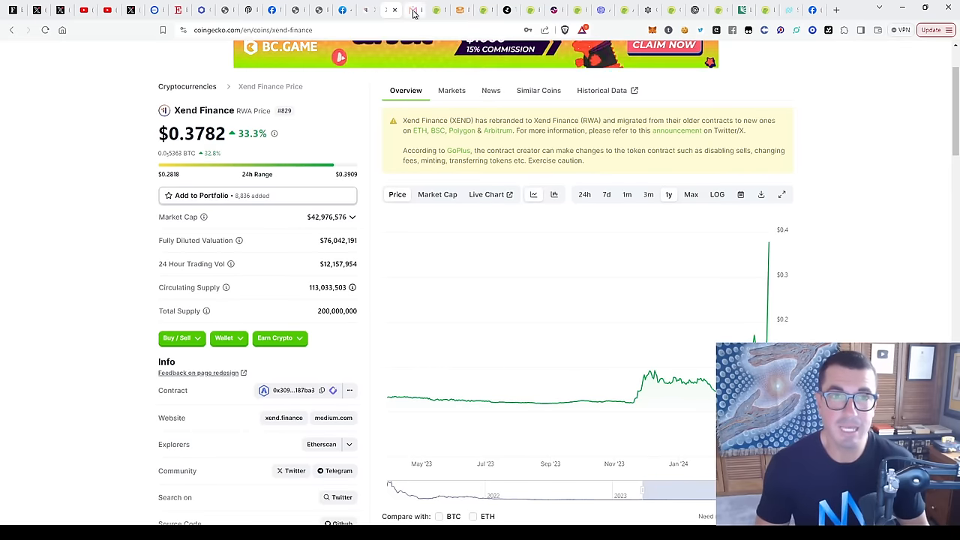
Move on to MANTRA's website with its regulatory-compliant RWA Layer 1 pitch
{"action": "left_click", "coordinate": [414, 10]}
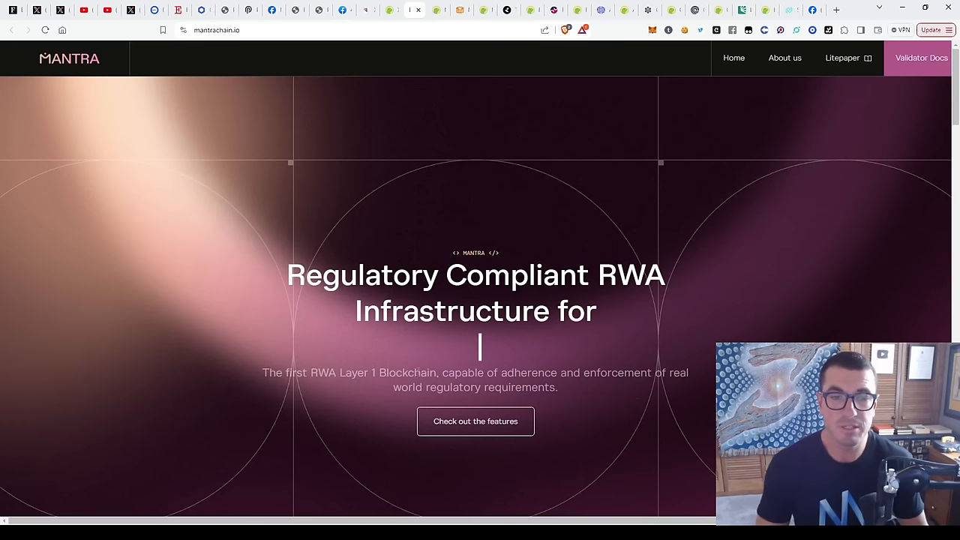
View MANTRA's CoinGecko price page showing OM at $0.8021, up 17%
{"action": "left_click", "coordinate": [439, 9]}
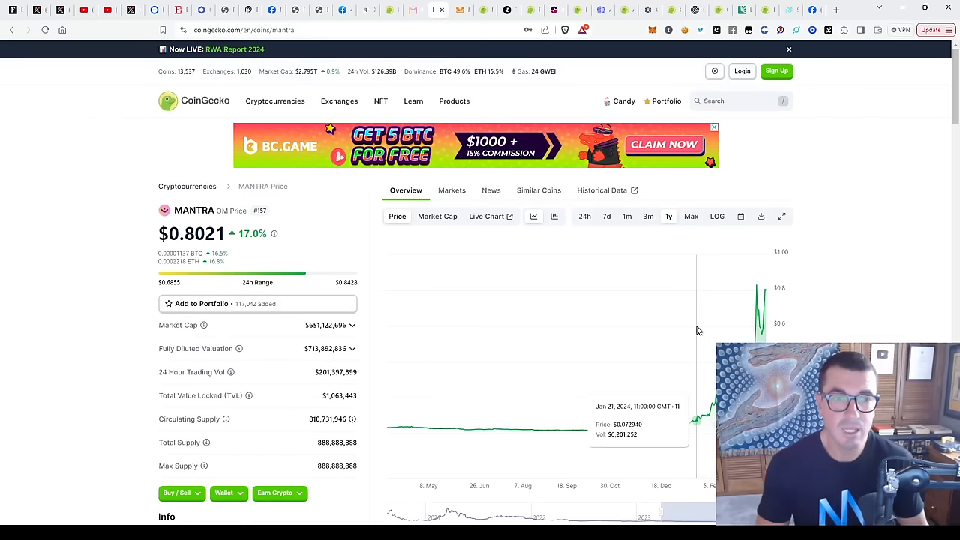
{"action": "mouse_move", "coordinate": [669, 367]}
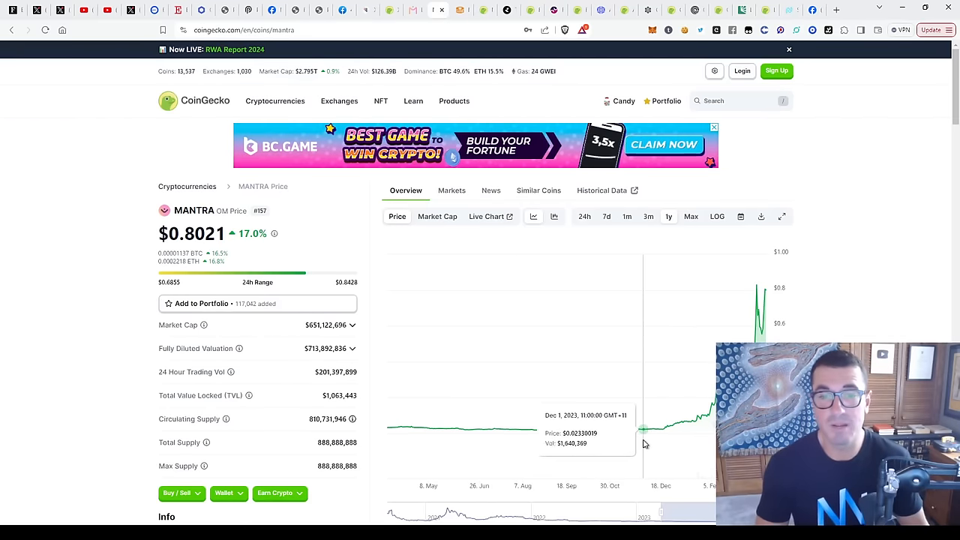
{"action": "mouse_move", "coordinate": [764, 287]}
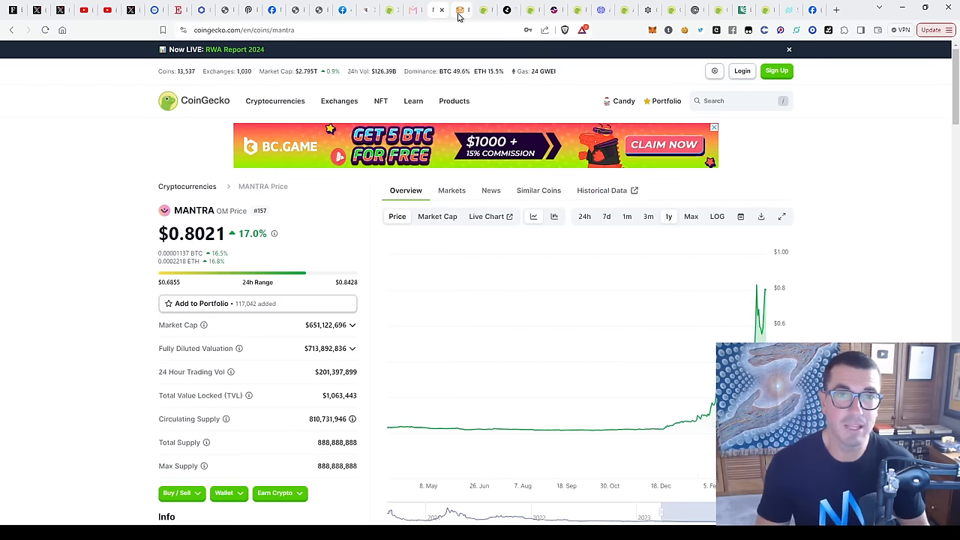
Show Maple Finance's homepage pitching redefined lending markets with 145.09M TVL
{"action": "left_click", "coordinate": [462, 10]}
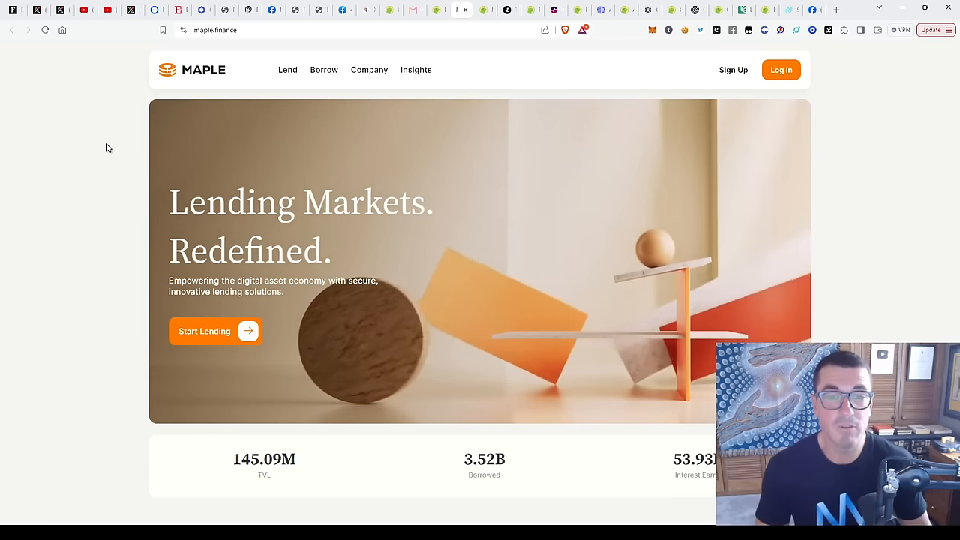
{"action": "mouse_move", "coordinate": [144, 168]}
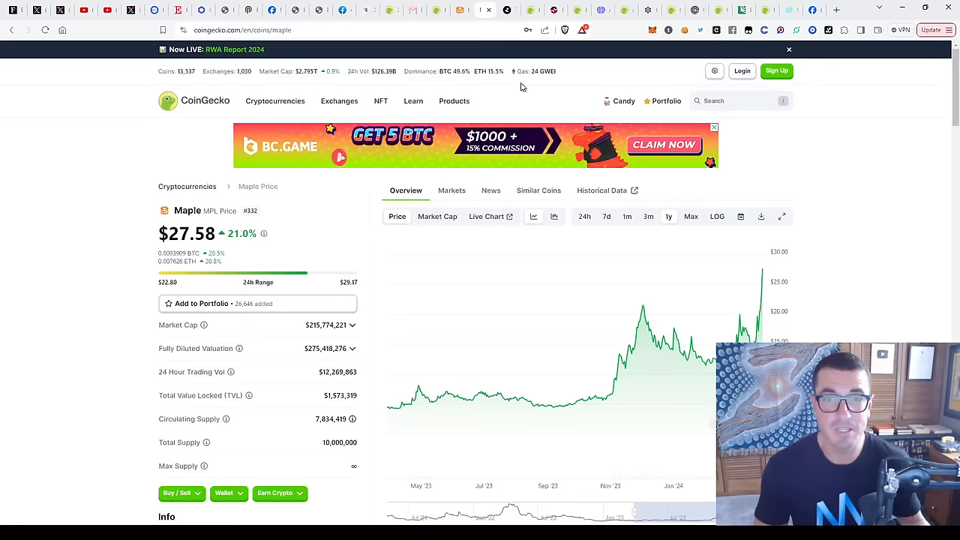
{"action": "mouse_move", "coordinate": [493, 410]}
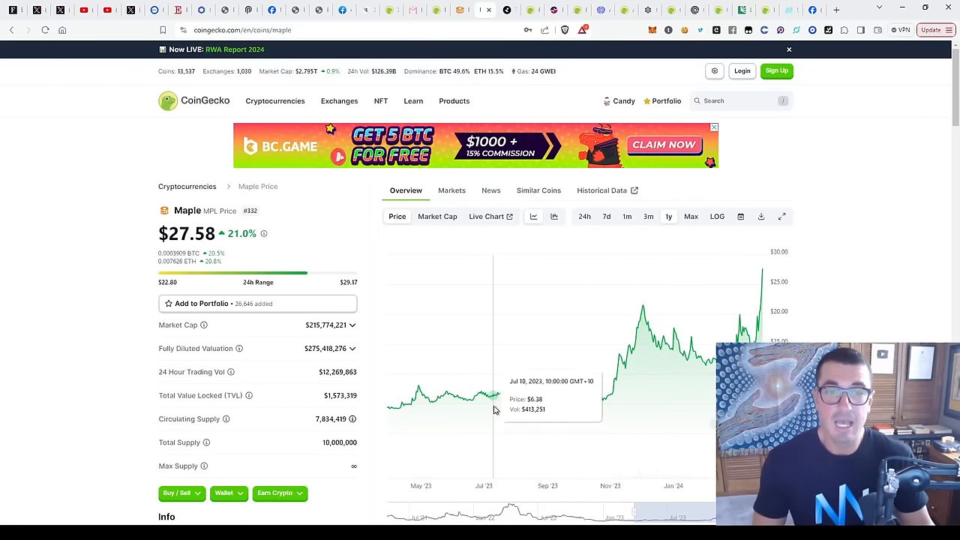
{"action": "mouse_move", "coordinate": [536, 418]}
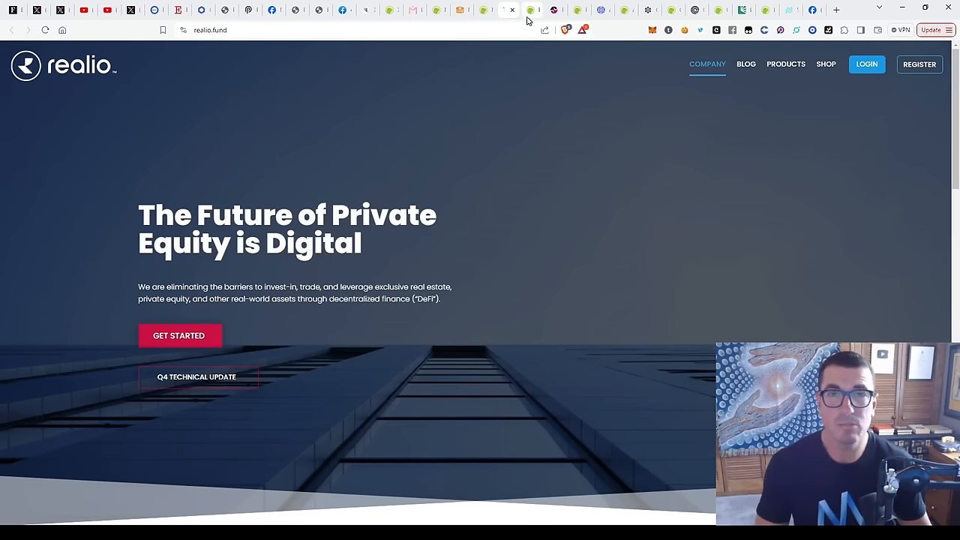
Bring up Realio's CoinGecko page showing RIO at $2.20, up 16.5%
{"action": "left_click", "coordinate": [533, 9]}
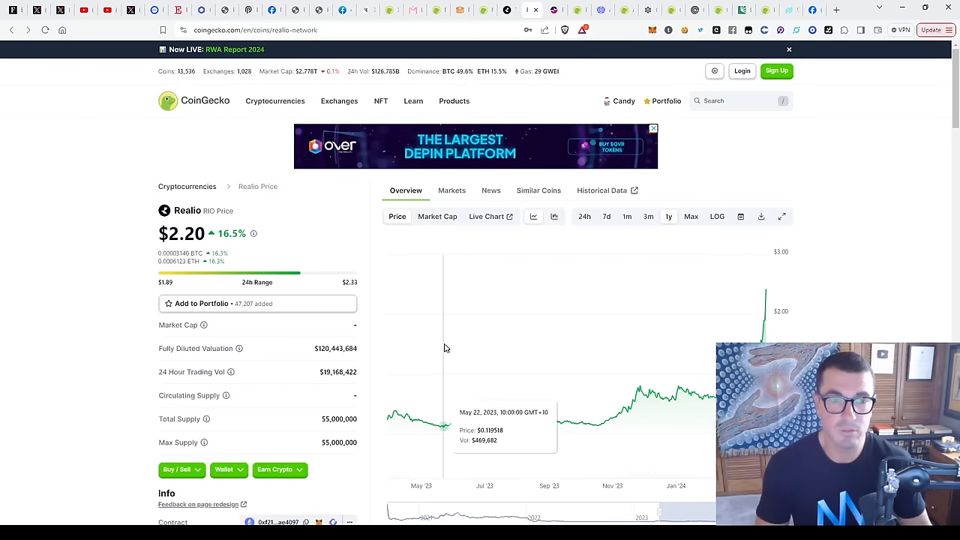
{"action": "mouse_move", "coordinate": [500, 378]}
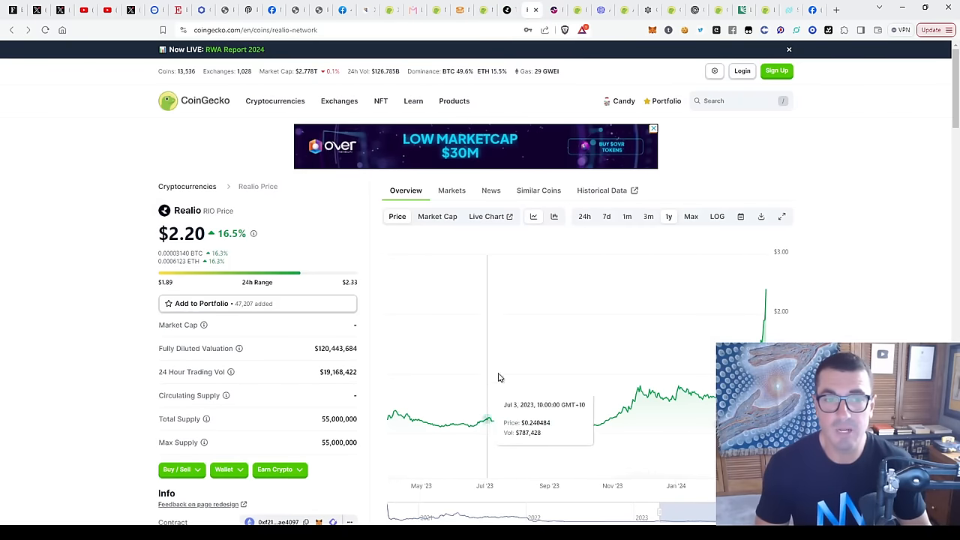
{"action": "mouse_move", "coordinate": [557, 446]}
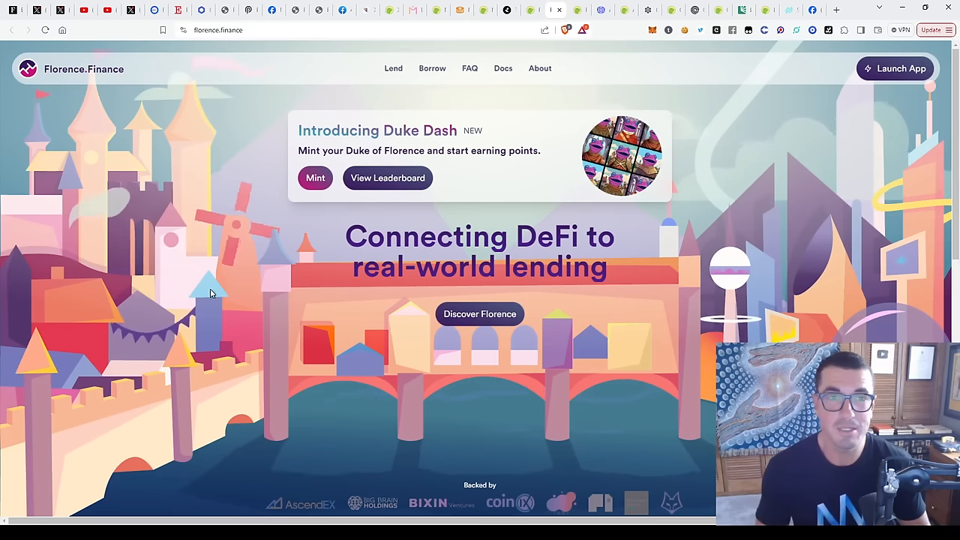
{"action": "mouse_move", "coordinate": [241, 296]}
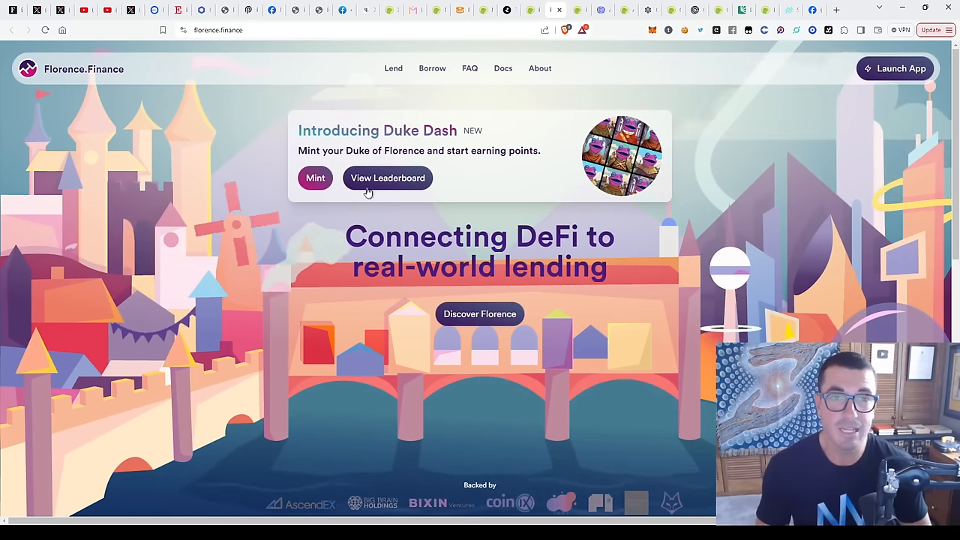
{"action": "mouse_move", "coordinate": [255, 239]}
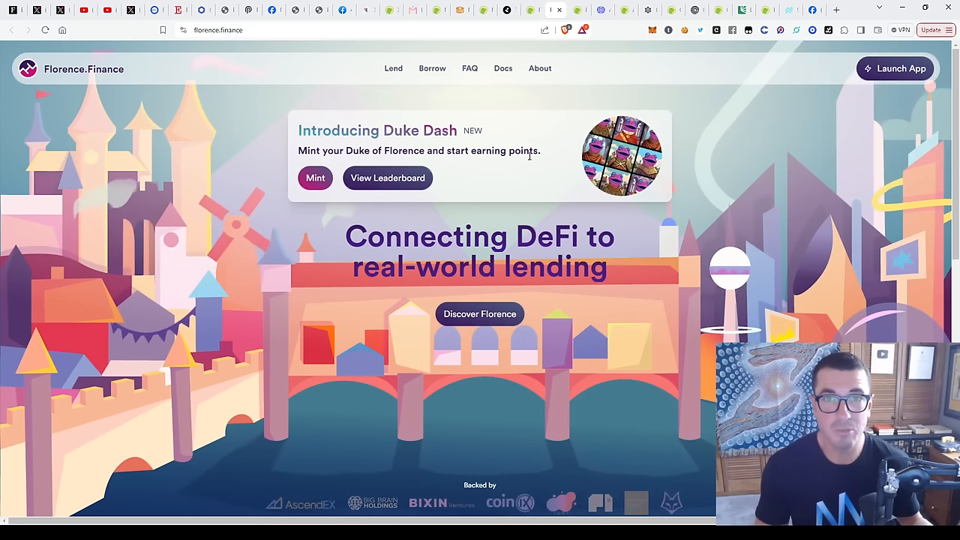
{"action": "mouse_move", "coordinate": [613, 90]}
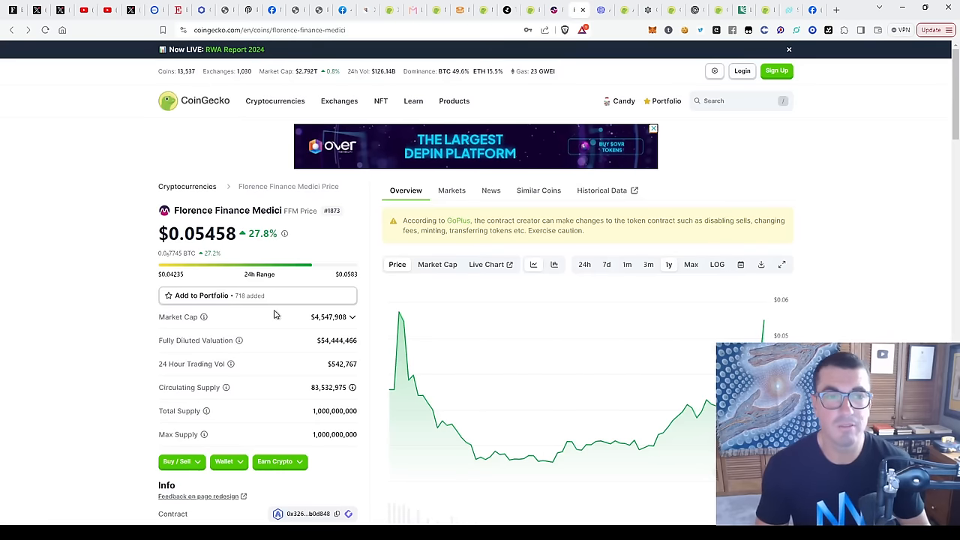
{"action": "mouse_move", "coordinate": [559, 453]}
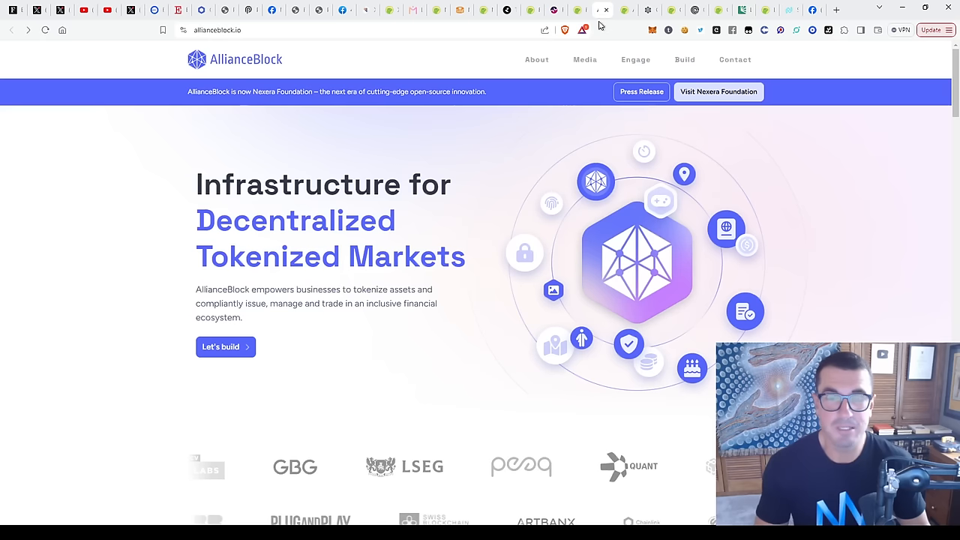
{"action": "mouse_move", "coordinate": [417, 353]}
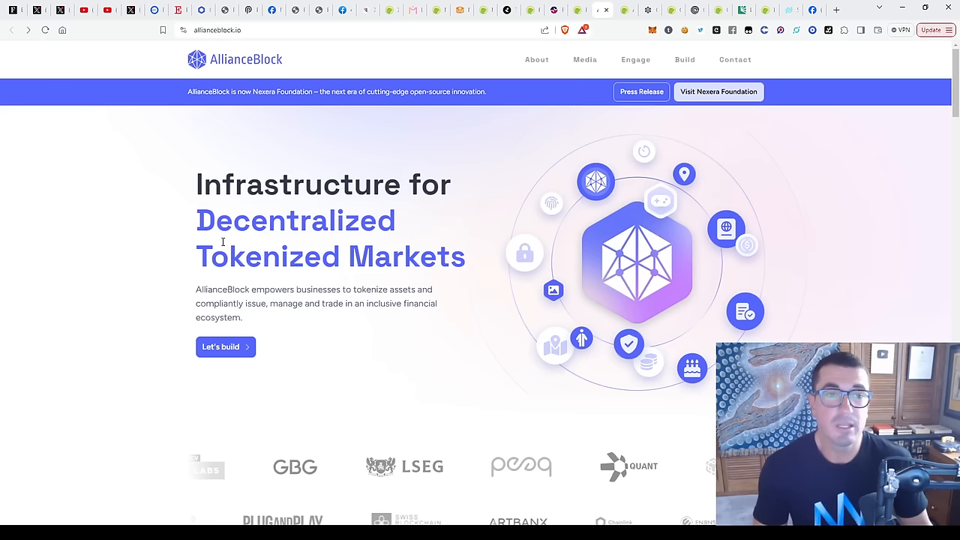
Scroll down through the allianceblock.io homepage
{"action": "scroll", "scroll_direction": "down", "scroll_amount": 3}
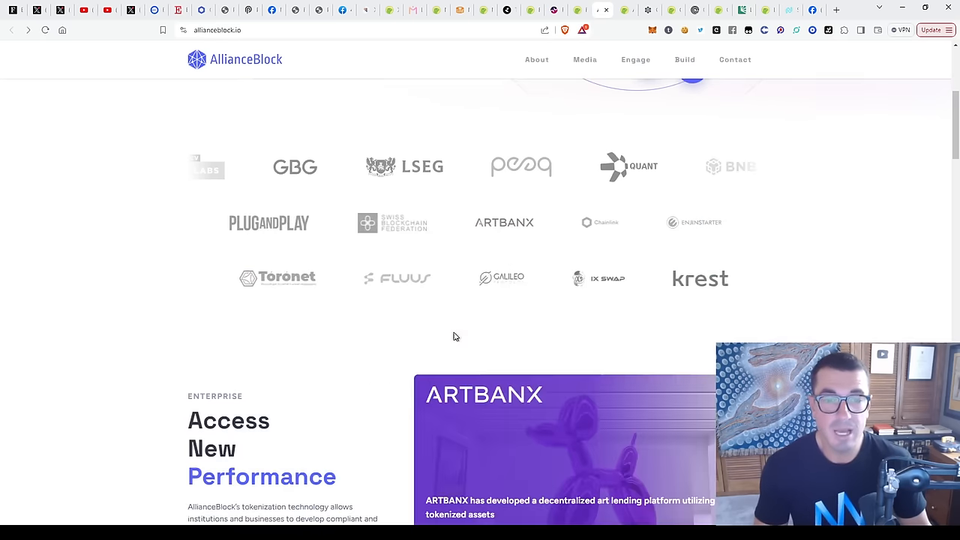
{"action": "scroll", "scroll_direction": "down", "scroll_amount": 3}
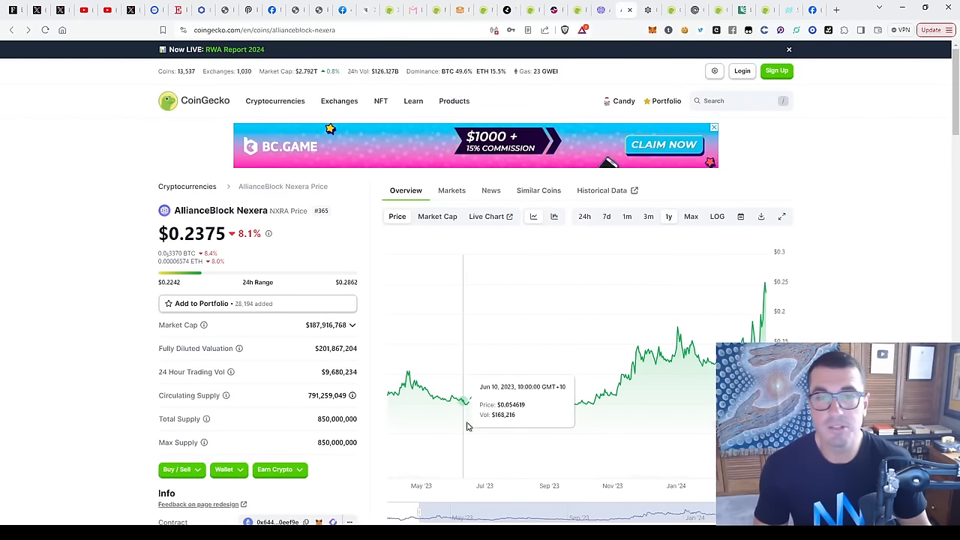
{"action": "mouse_move", "coordinate": [299, 341]}
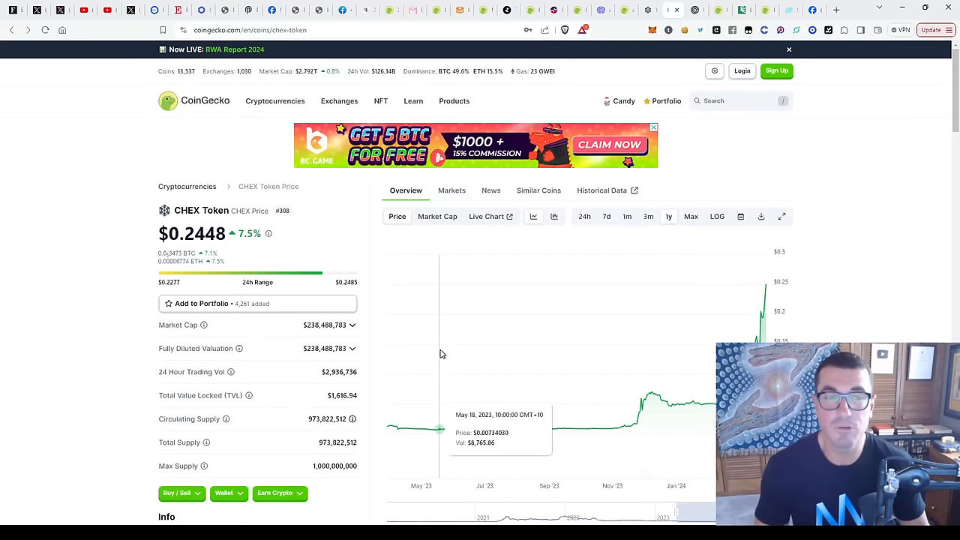
{"action": "mouse_move", "coordinate": [585, 415]}
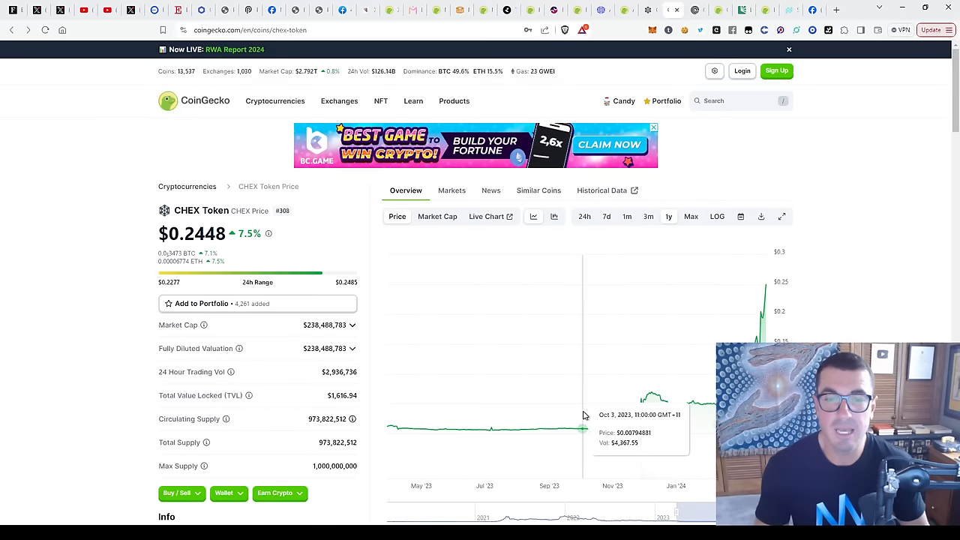
{"action": "mouse_move", "coordinate": [592, 422]}
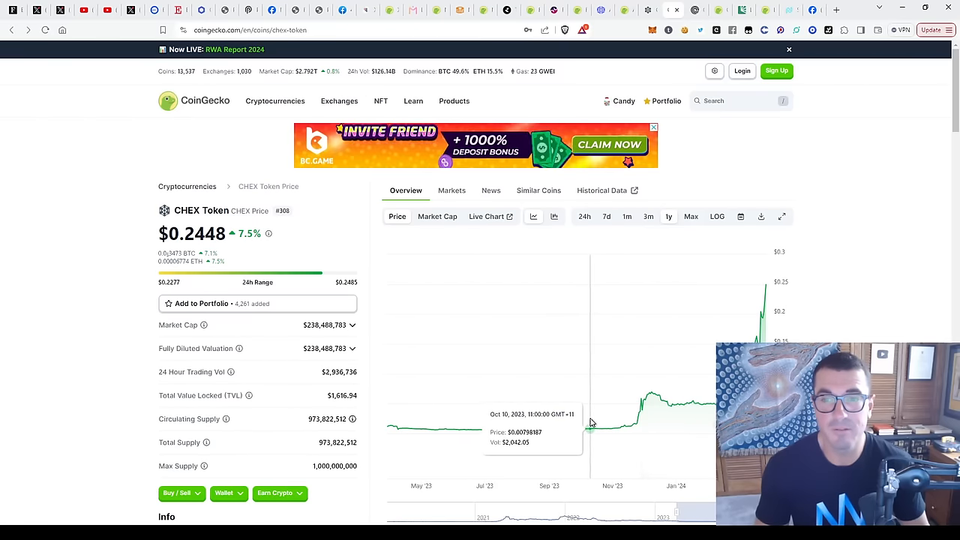
{"action": "mouse_move", "coordinate": [850, 293]}
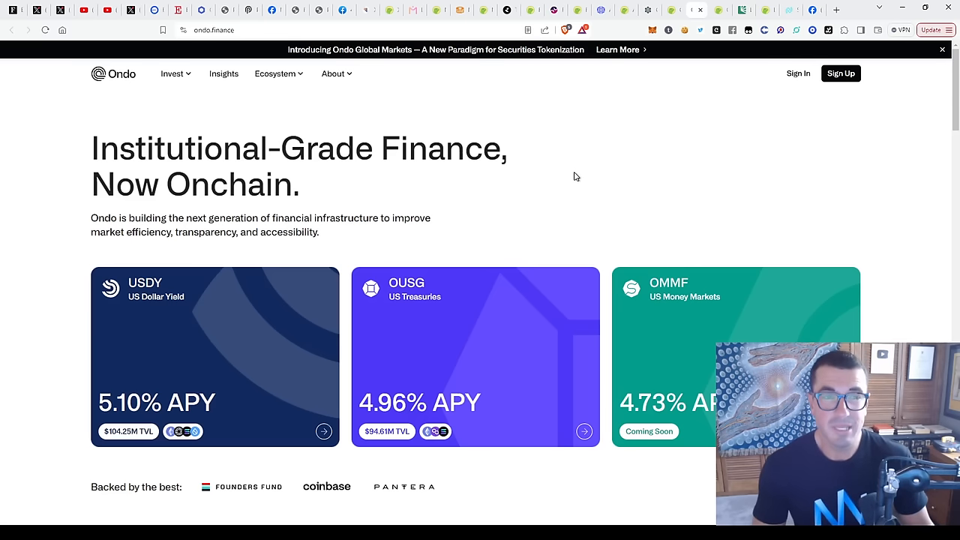
{"action": "mouse_move", "coordinate": [329, 219]}
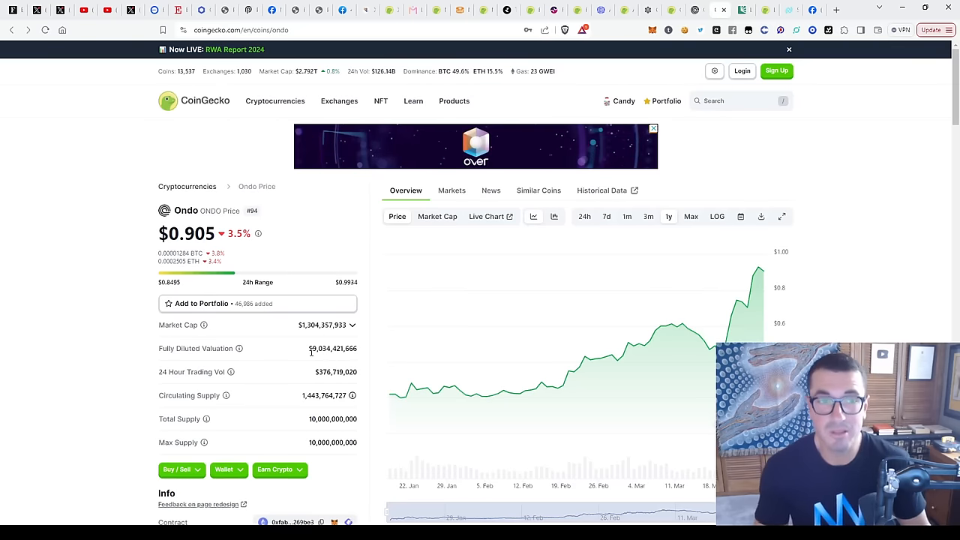
{"action": "mouse_move", "coordinate": [469, 375]}
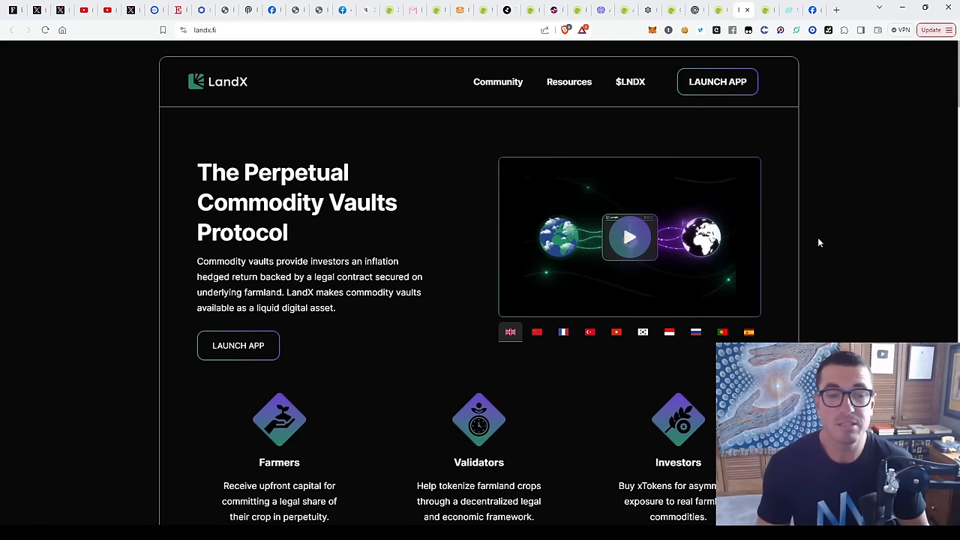
Scroll the LandX site, view its $1.94 CoinGecko page, then Nugget's News sign-up
{"action": "scroll", "scroll_direction": "down", "scroll_amount": 3}
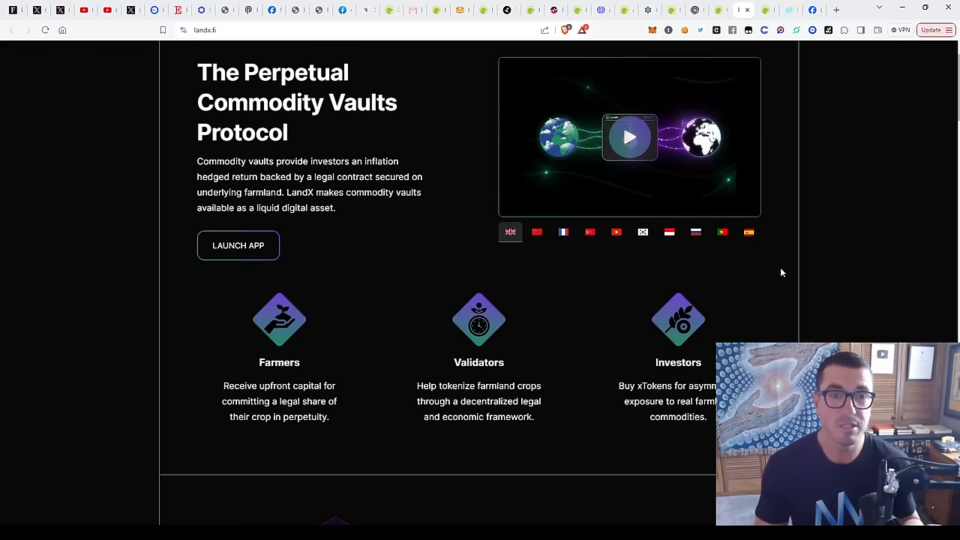
{"action": "mouse_move", "coordinate": [780, 274]}
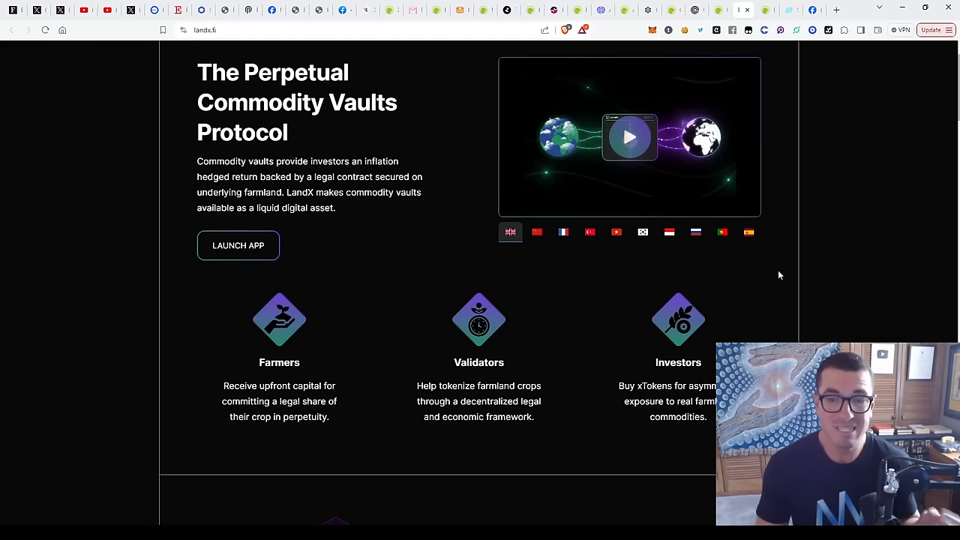
{"action": "scroll", "scroll_direction": "up", "scroll_amount": 3}
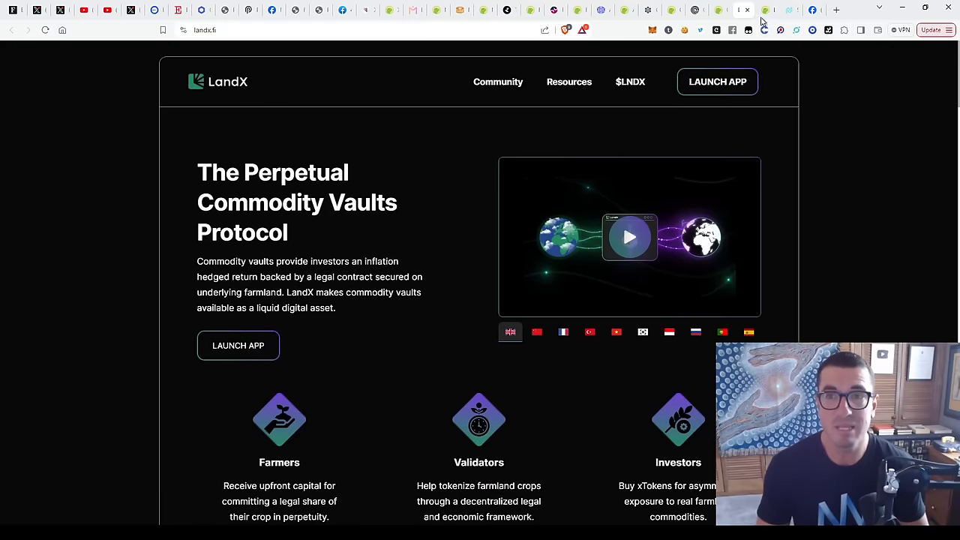
{"action": "left_click", "coordinate": [756, 10]}
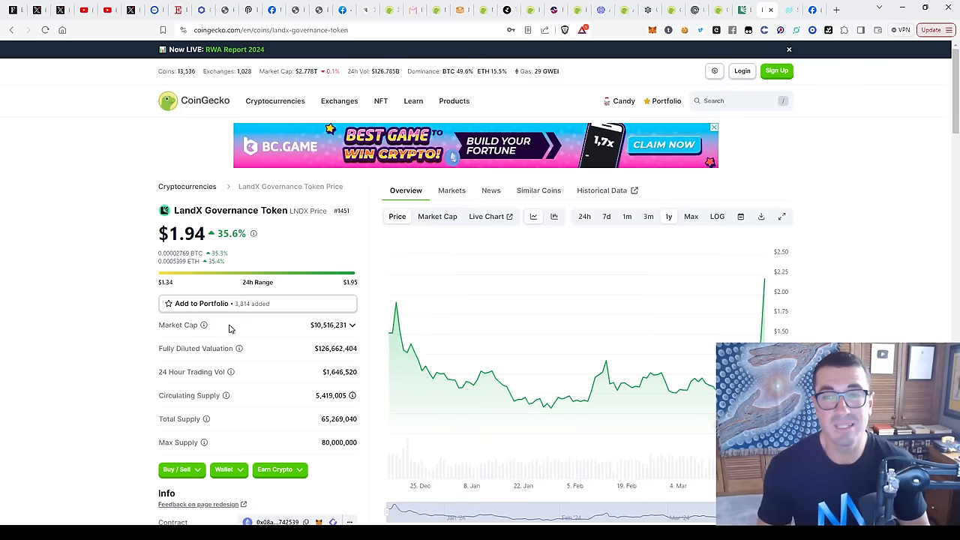
{"action": "mouse_move", "coordinate": [684, 384]}
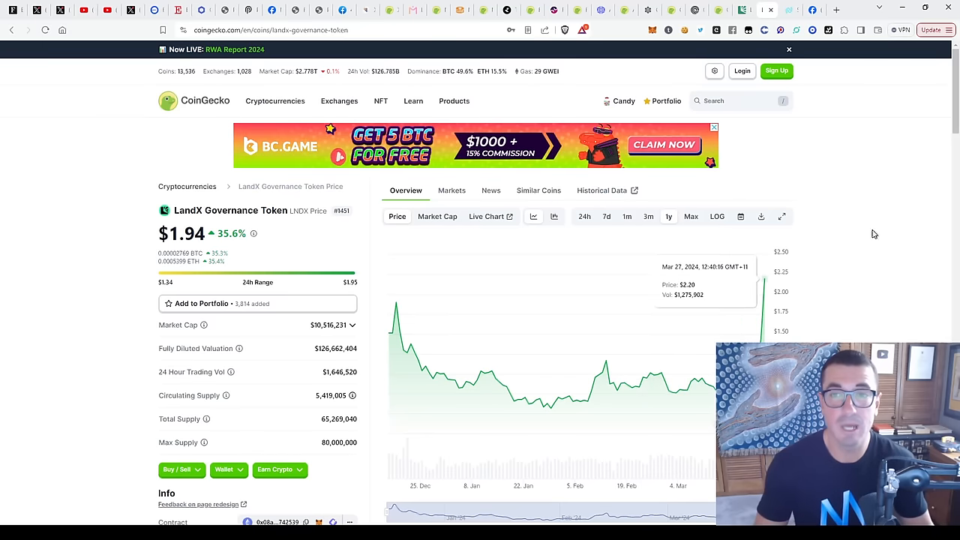
{"action": "mouse_move", "coordinate": [824, 210]}
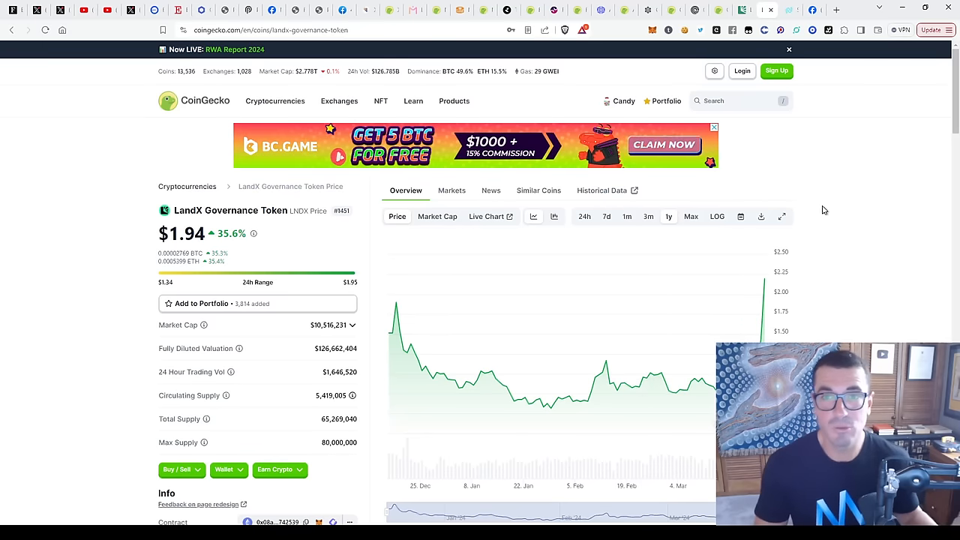
{"action": "mouse_move", "coordinate": [817, 139]}
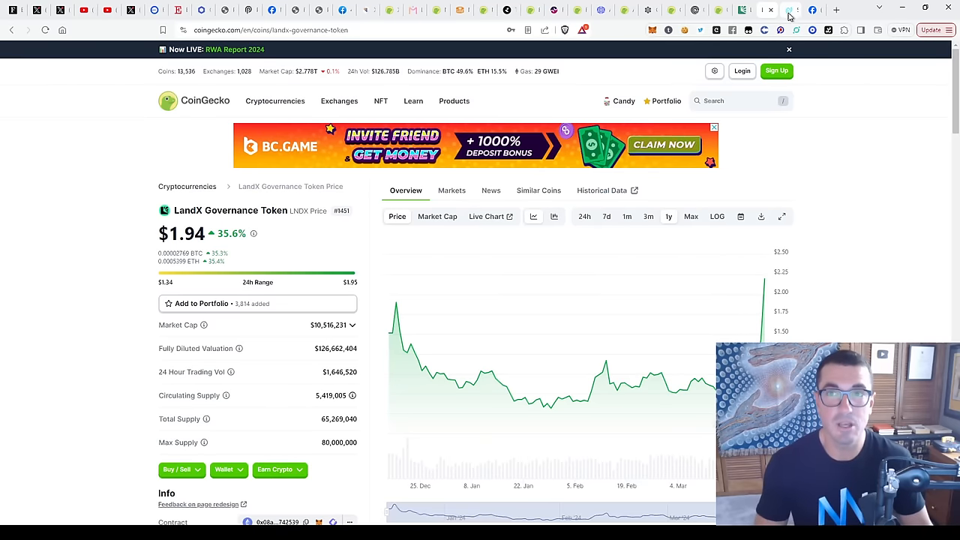
{"action": "left_click", "coordinate": [788, 9]}
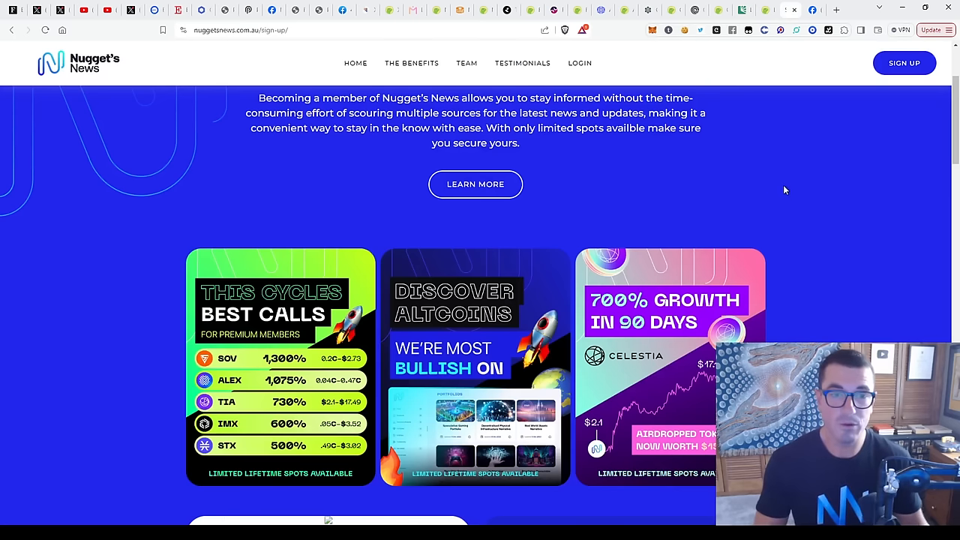
{"action": "mouse_move", "coordinate": [798, 200]}
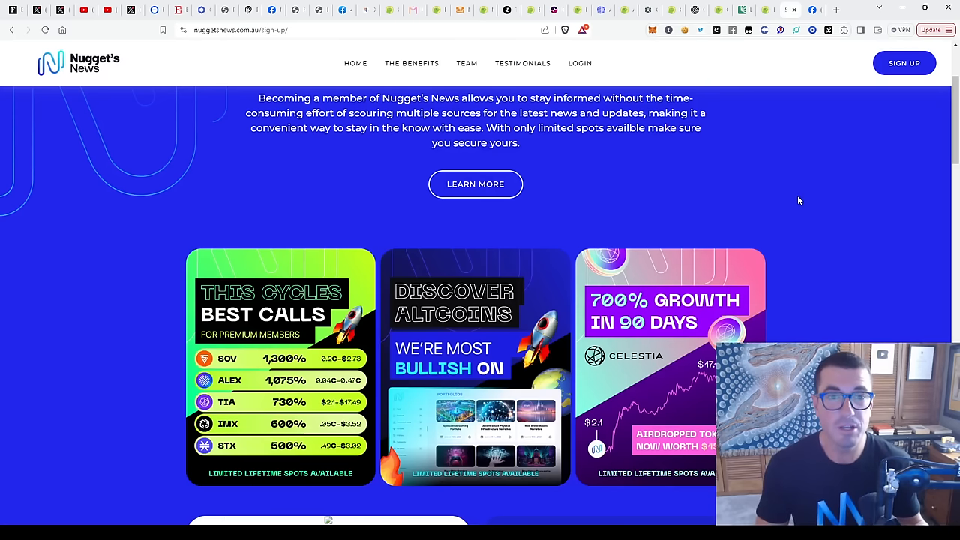